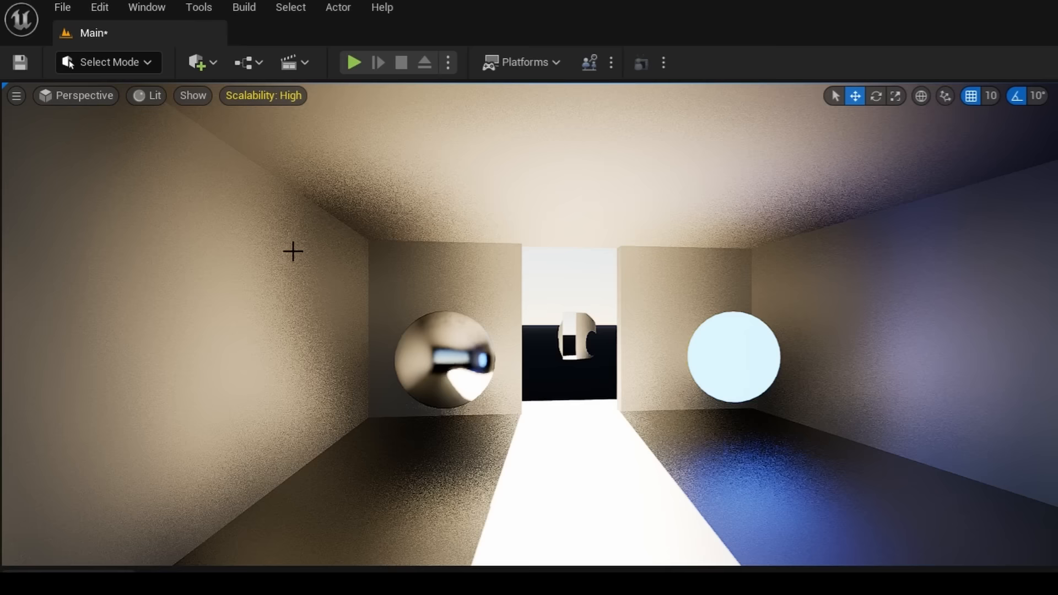
Step: Close the finished example level and choose File > New Project
{"action": "left_click", "coordinate": [147, 95]}
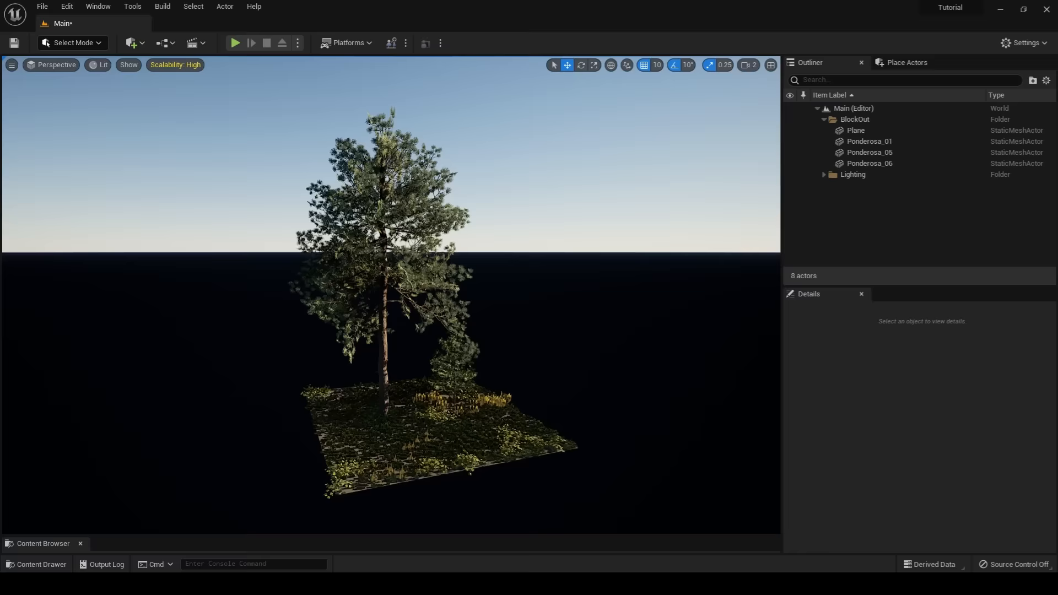
{"action": "left_click", "coordinate": [869, 141]}
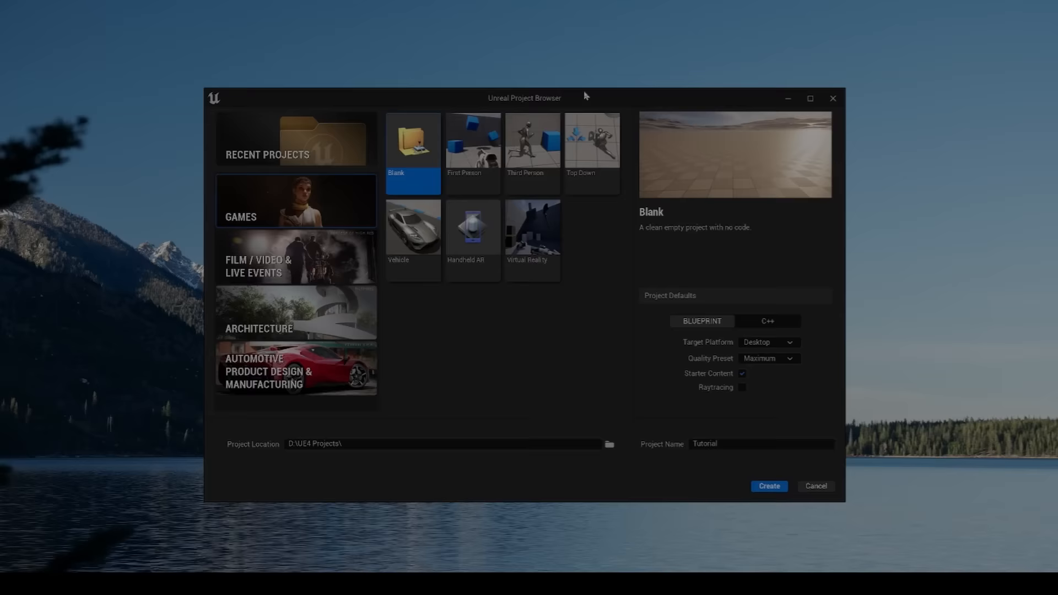
Step: Pick the Film / Video & Live Events Blank template and create the Tutorial project
{"action": "left_click", "coordinate": [294, 258]}
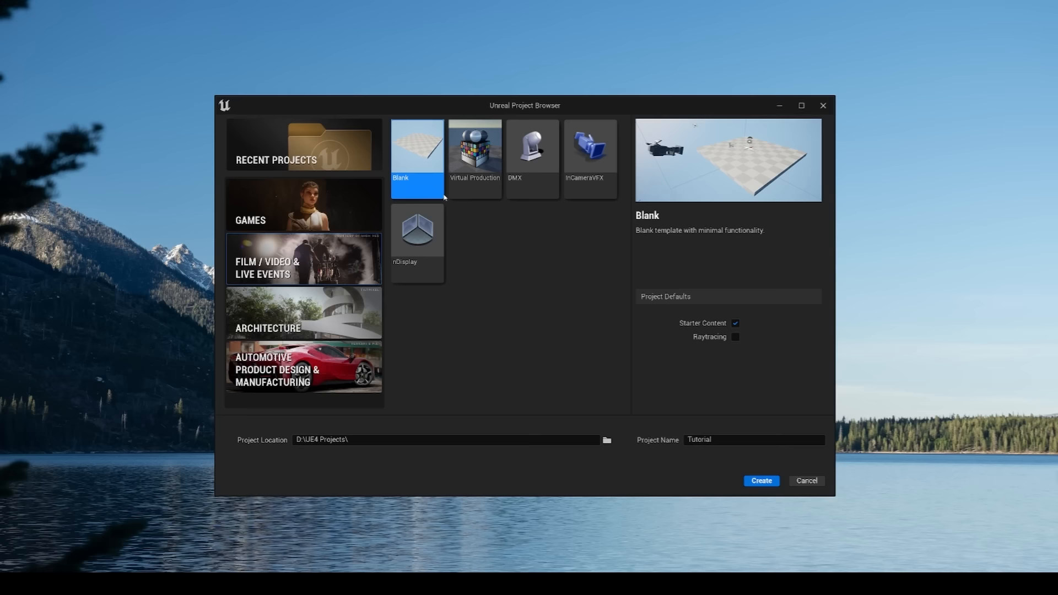
{"action": "left_click", "coordinate": [736, 337]}
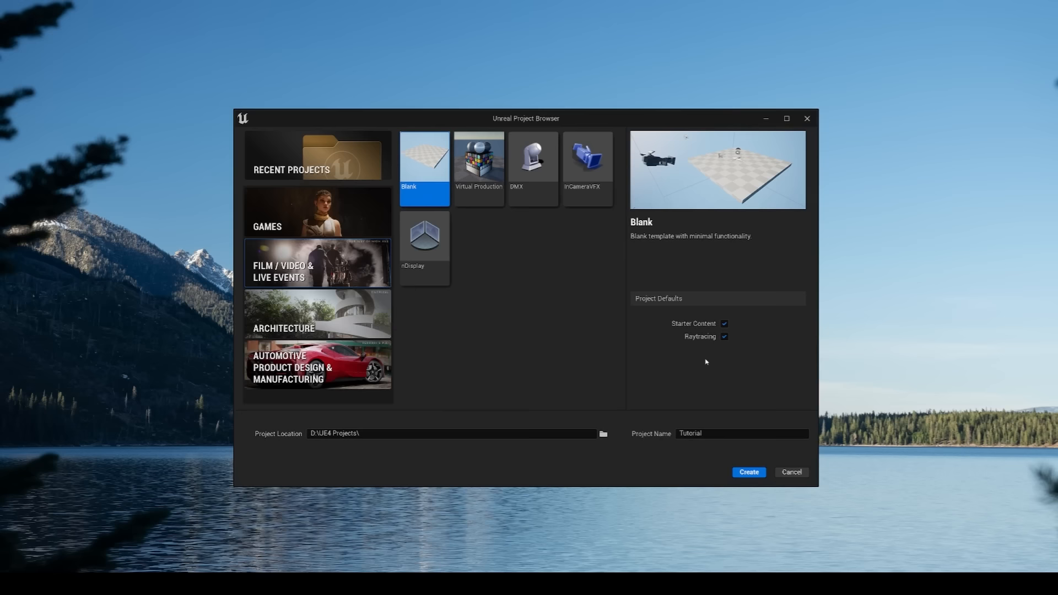
{"action": "left_click", "coordinate": [748, 471]}
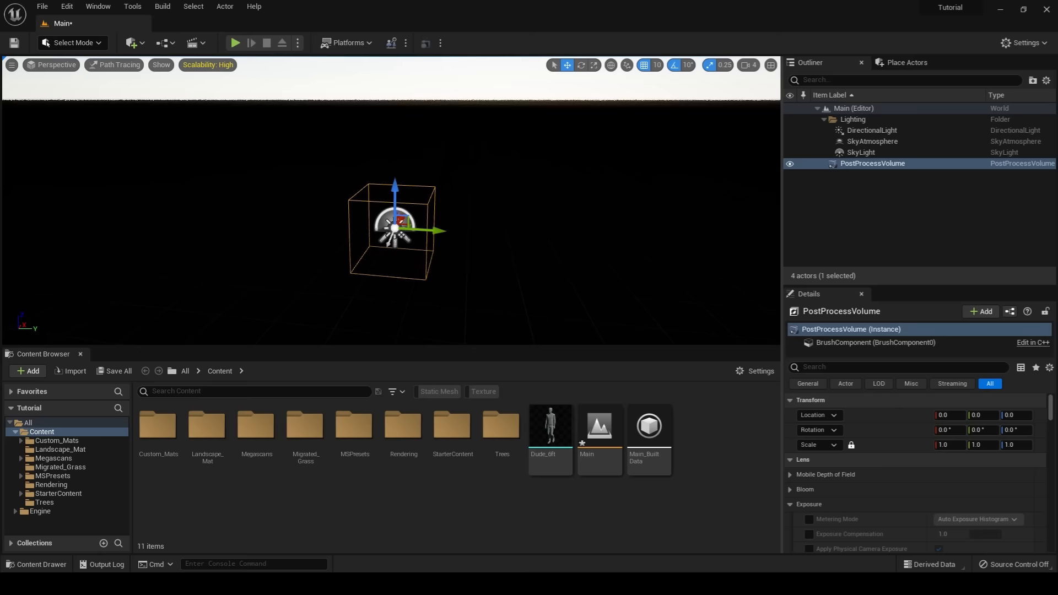
Step: Edit the PostProcessVolume's Min/Max EV100 exposure and enable Infinite Extent (Unbound)
{"action": "type", "text": "expo"}
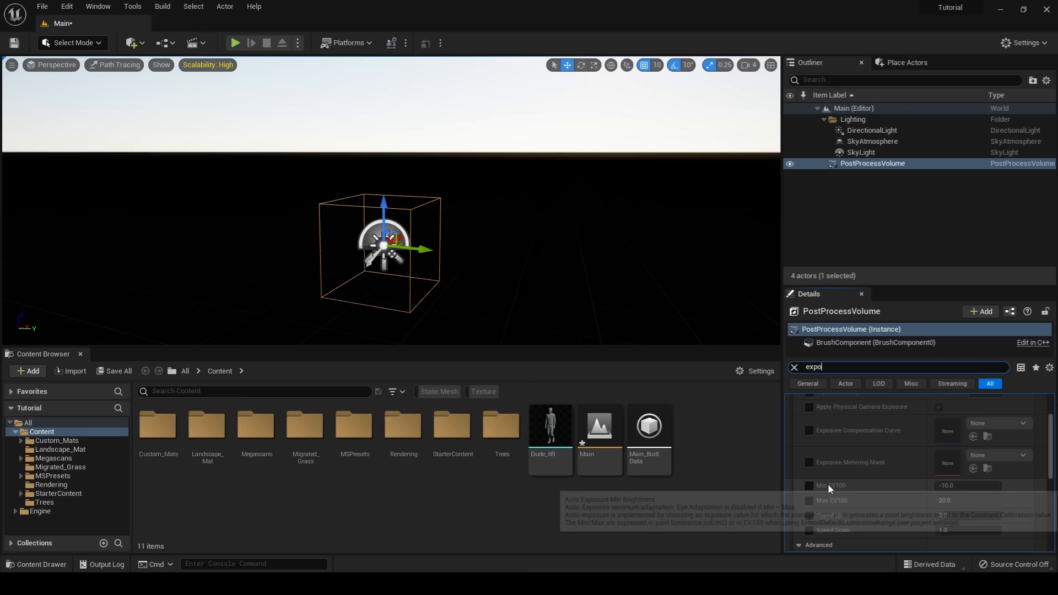
{"action": "left_click", "coordinate": [794, 366]}
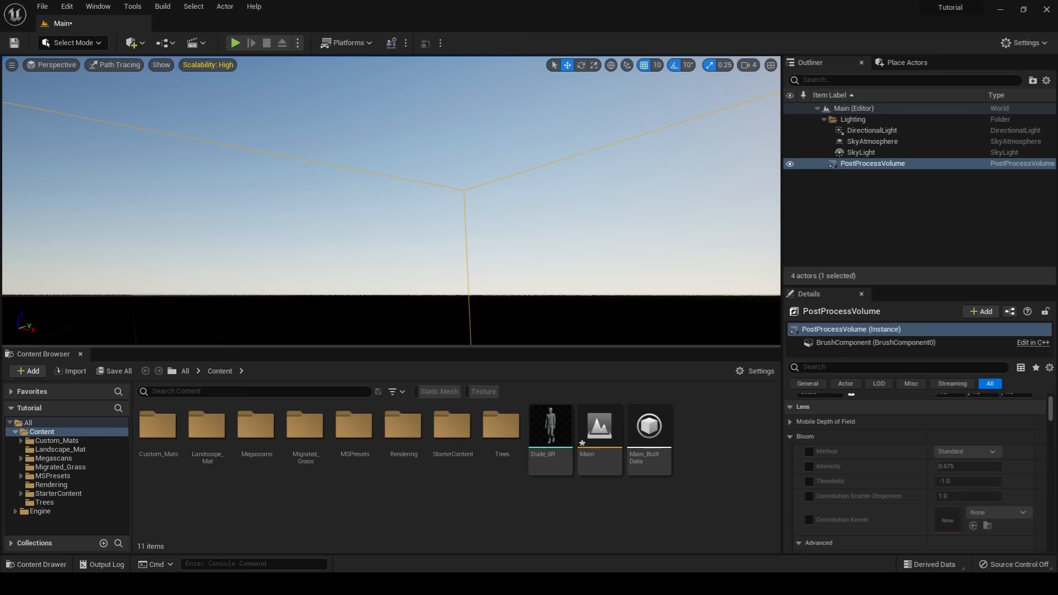
{"action": "type", "text": "infin"}
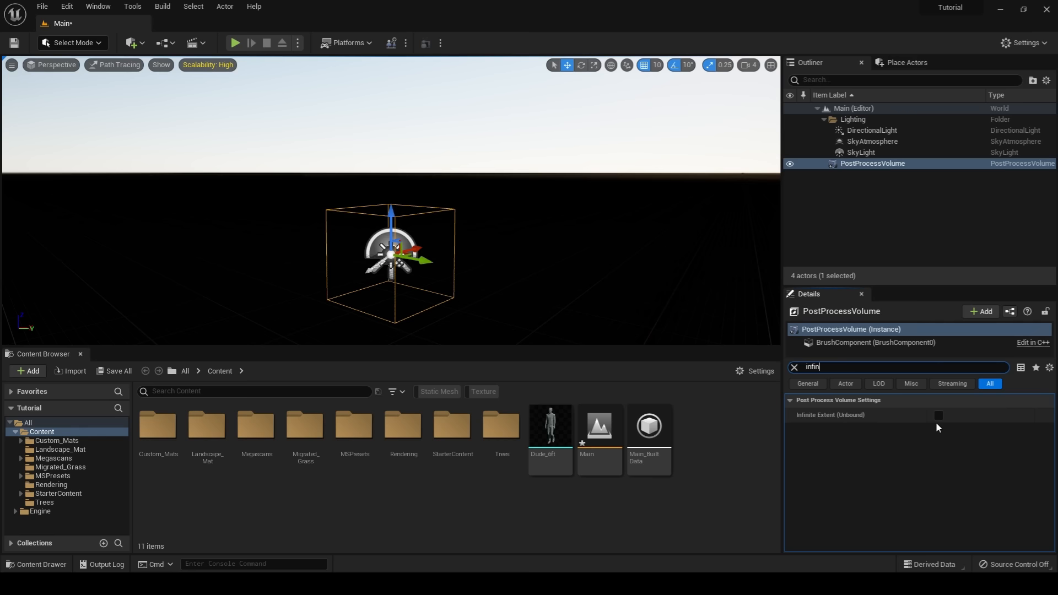
{"action": "left_click", "coordinate": [938, 415]}
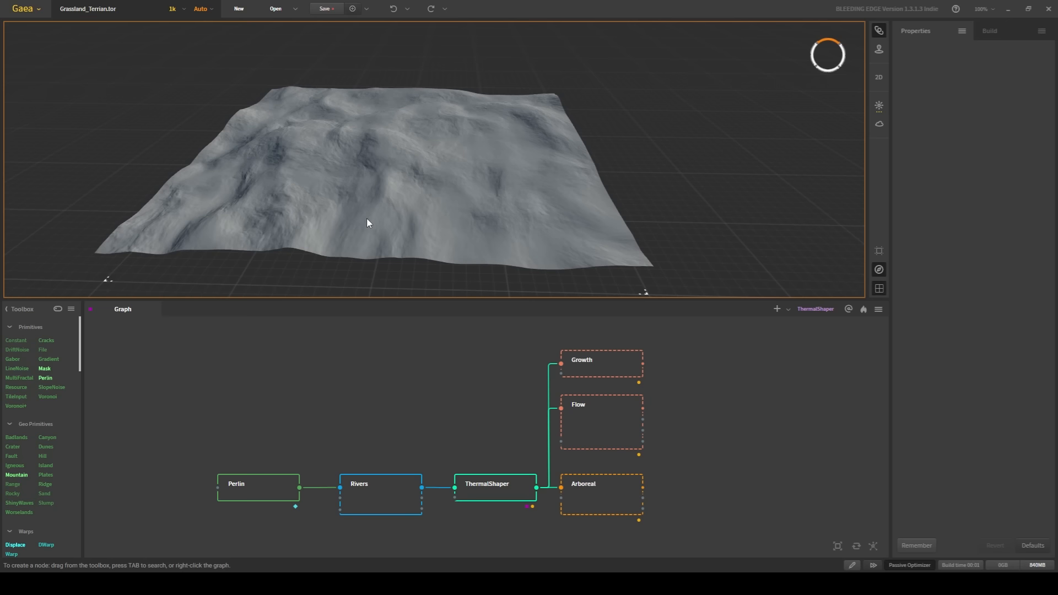
Step: Preview the Perlin, Growth, Flow and Arboreal nodes and orbit the terrain
{"action": "left_click", "coordinate": [258, 484]}
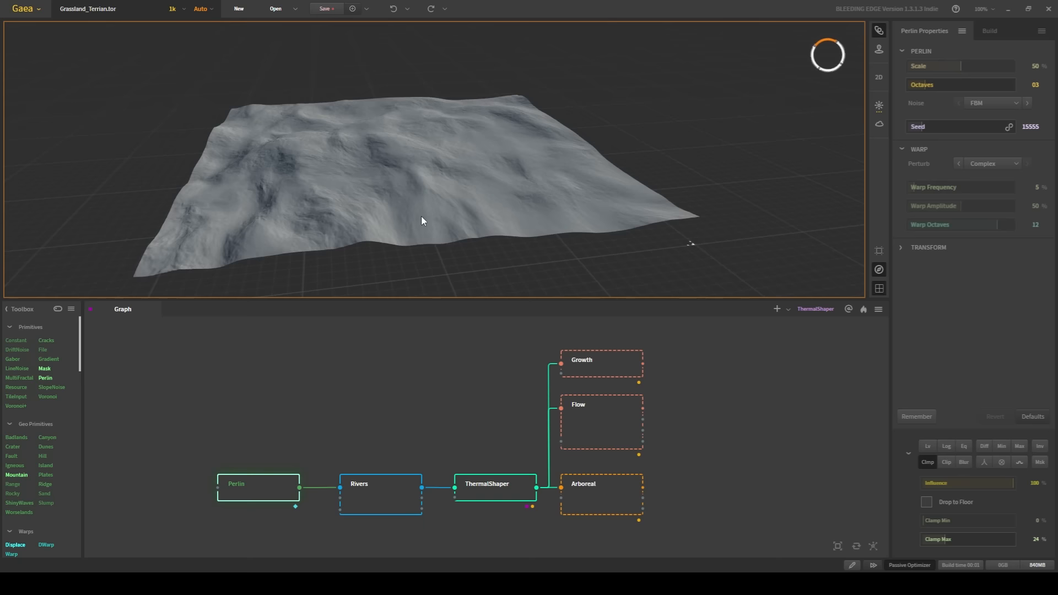
{"action": "left_click", "coordinate": [494, 484]}
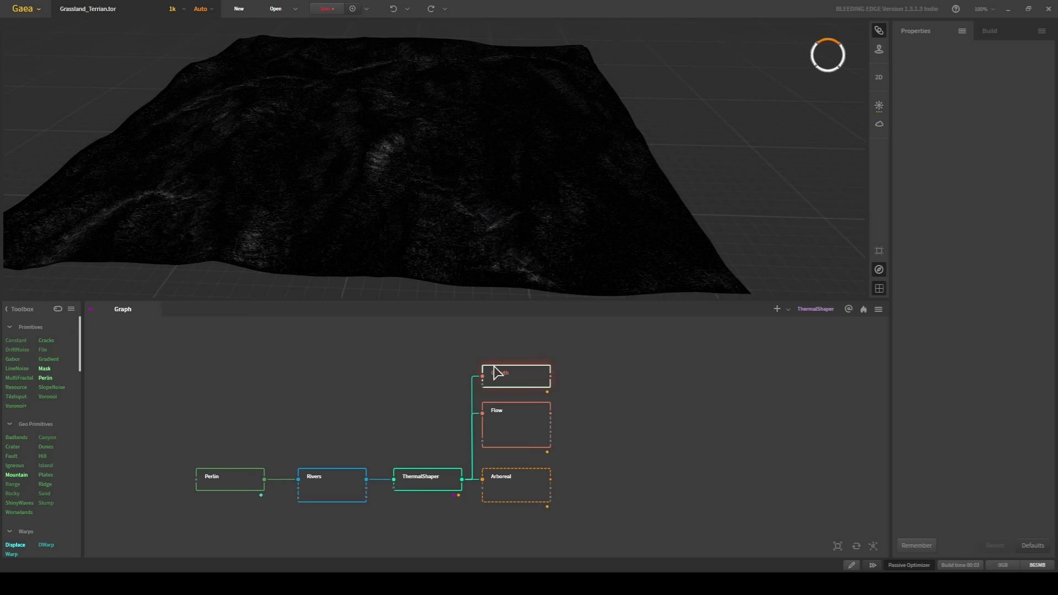
{"action": "left_click", "coordinate": [515, 425]}
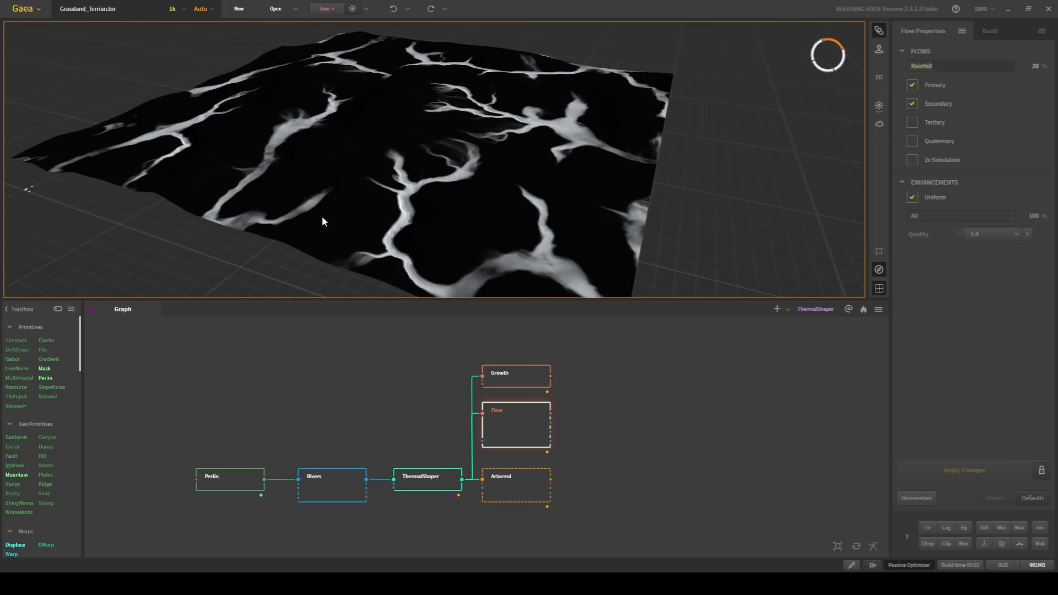
{"action": "left_click", "coordinate": [515, 477]}
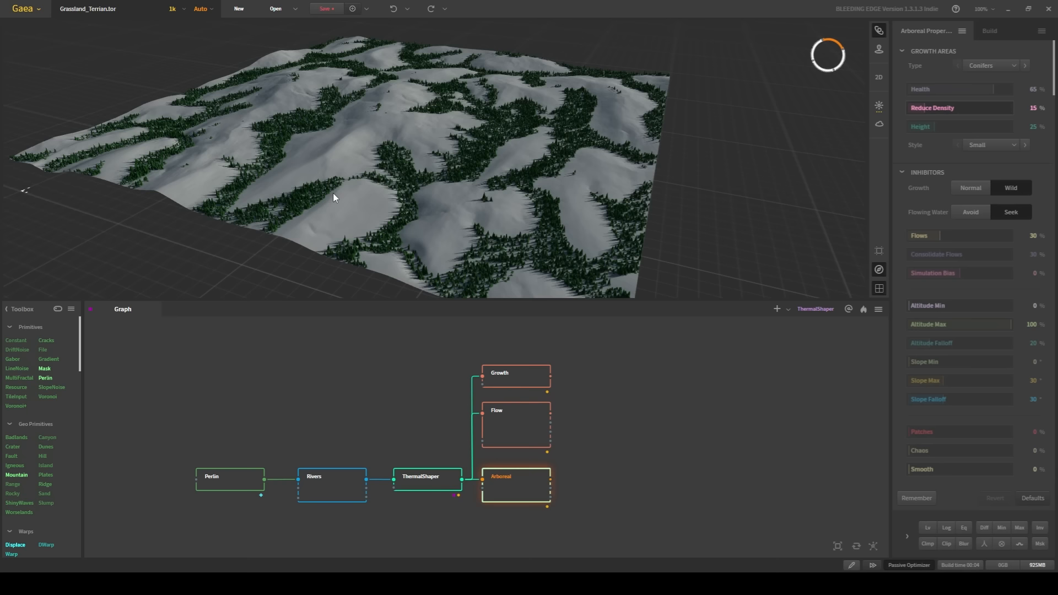
{"action": "left_click_drag", "start_coordinate": [334, 197], "coordinate": [403, 208]}
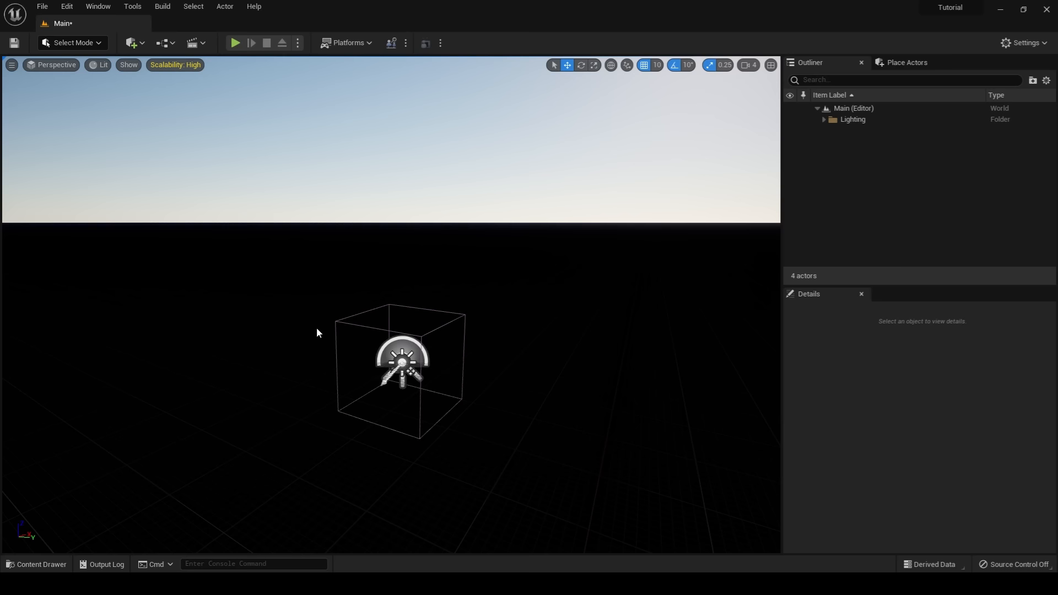
Step: Enter Landscape Mode and enter the scale expression 100*5000/ for the heightmap import
{"action": "left_click", "coordinate": [72, 42]}
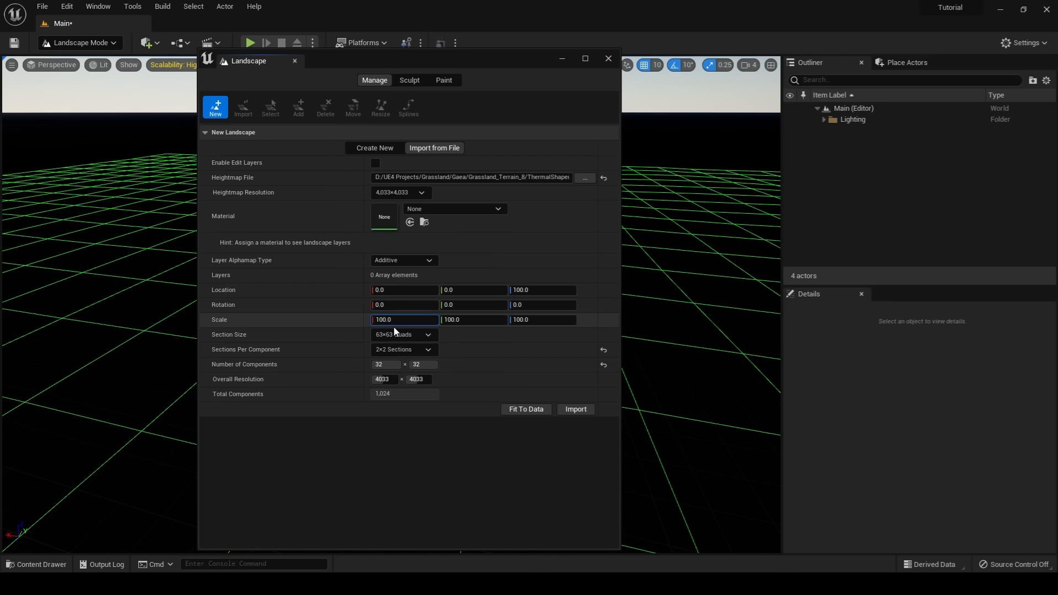
{"action": "type", "text": "100*5000/"}
{"action": "left_click", "coordinate": [543, 320]}
{"action": "type", "text": "507.8125"}
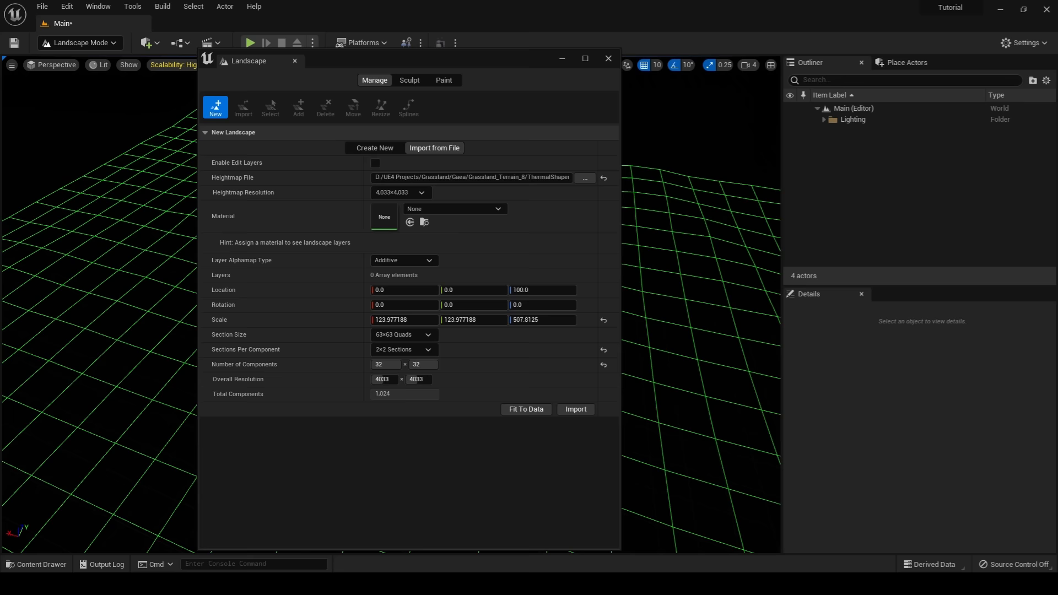
Step: Create the landscape from the heightmap and edit the MM_Landscape material graph
{"action": "left_click", "coordinate": [574, 409]}
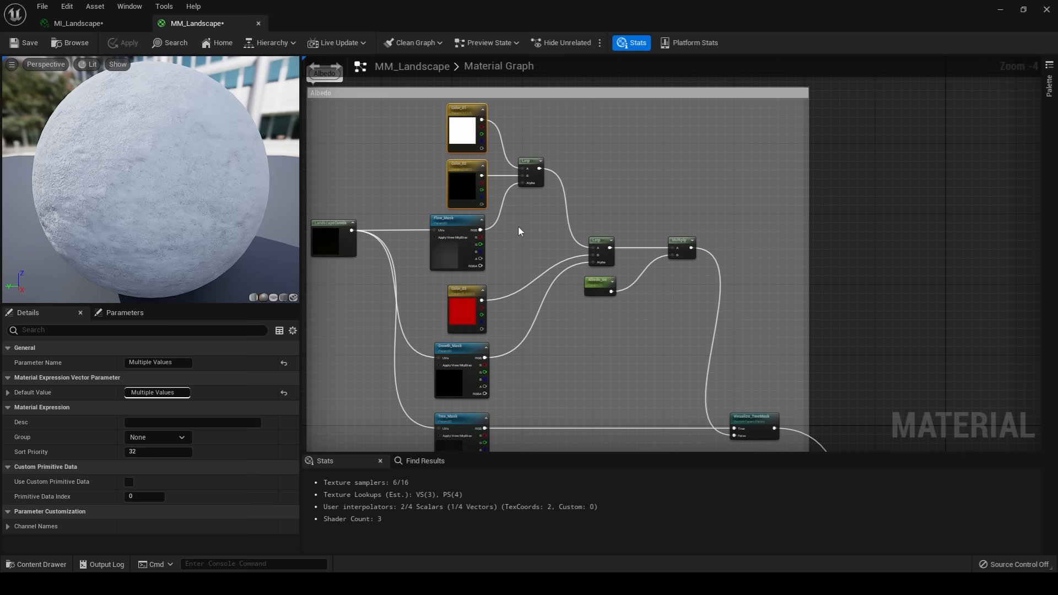
{"action": "left_click", "coordinate": [333, 240]}
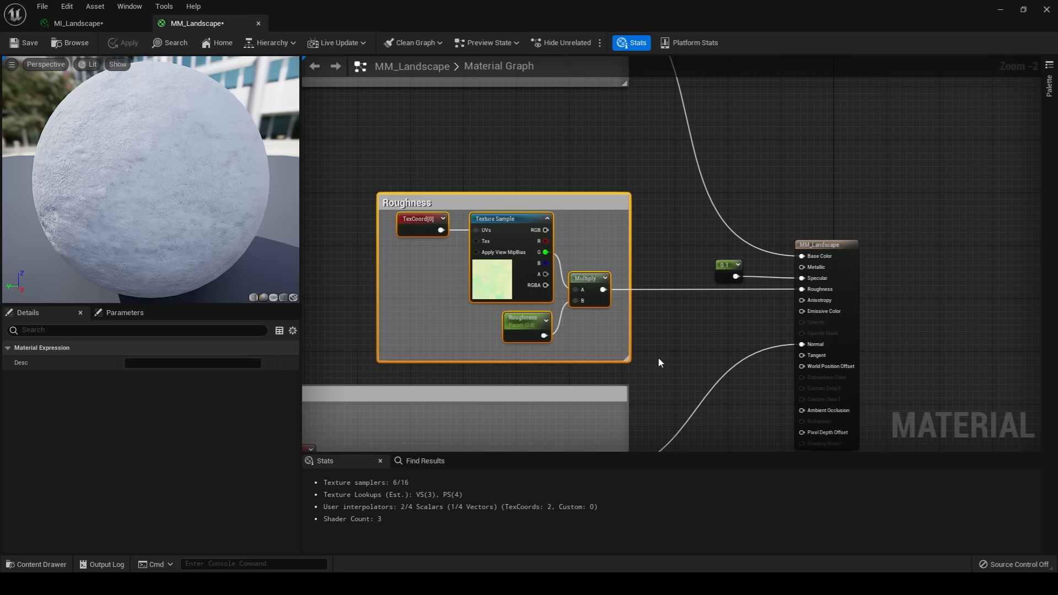
{"action": "left_click", "coordinate": [528, 326]}
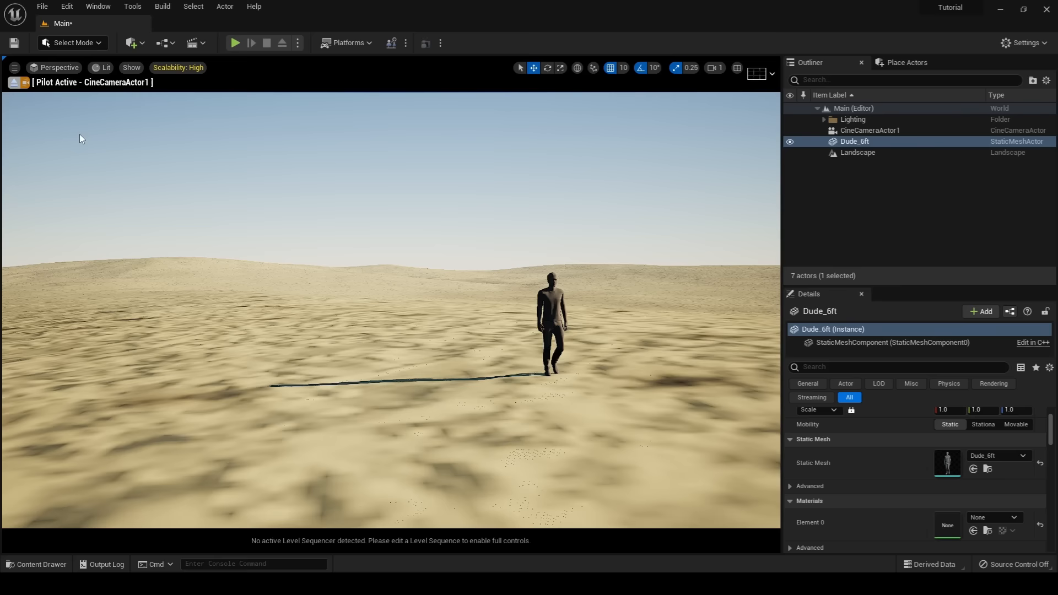
Step: Pilot CineCameraActor1 and select Dude_6ft to check the framing
{"action": "left_click", "coordinate": [870, 130]}
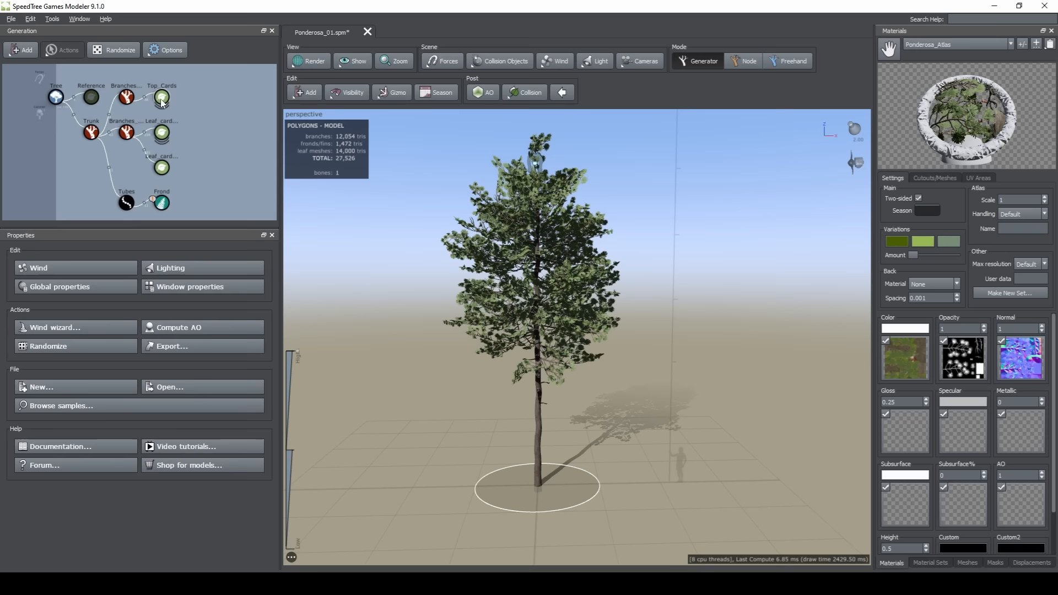
Step: Select the Leaf_card_dead, Reference and Top_Cards generator nodes of the Ponderosa tree
{"action": "left_click", "coordinate": [161, 166]}
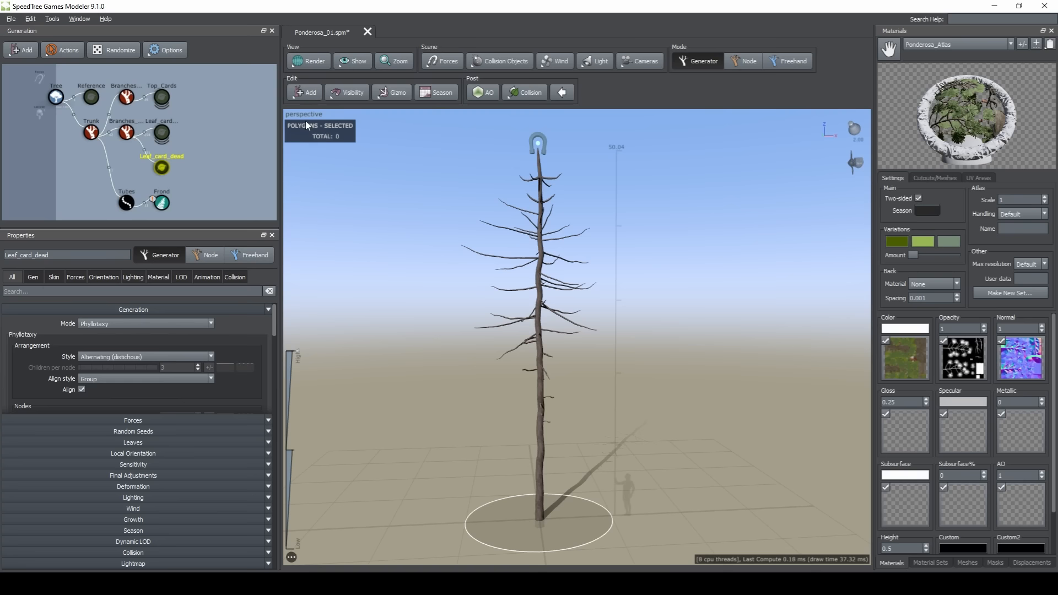
{"action": "left_click", "coordinate": [91, 96]}
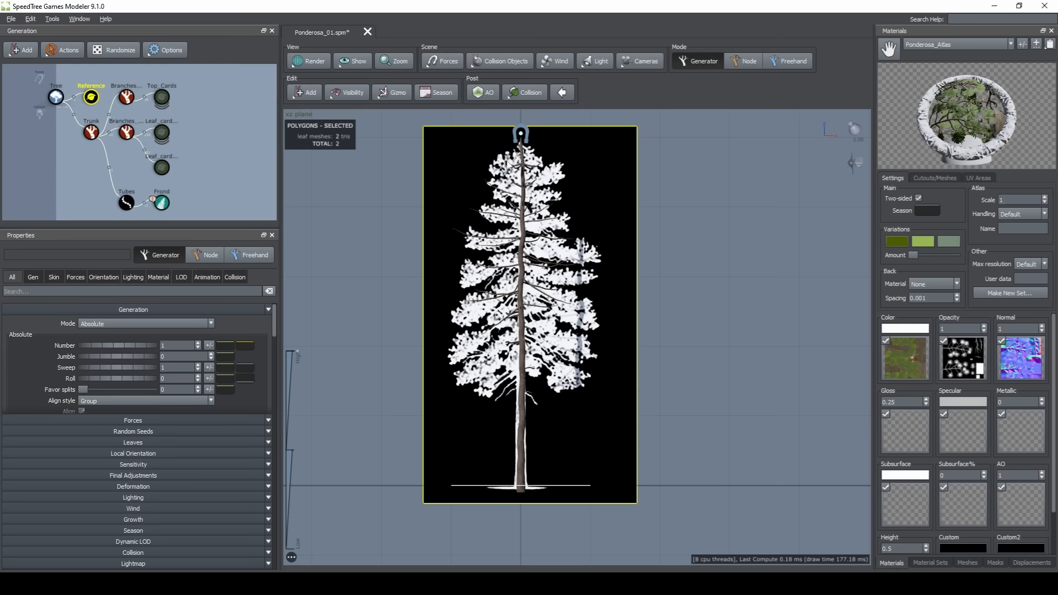
{"action": "left_click", "coordinate": [161, 96]}
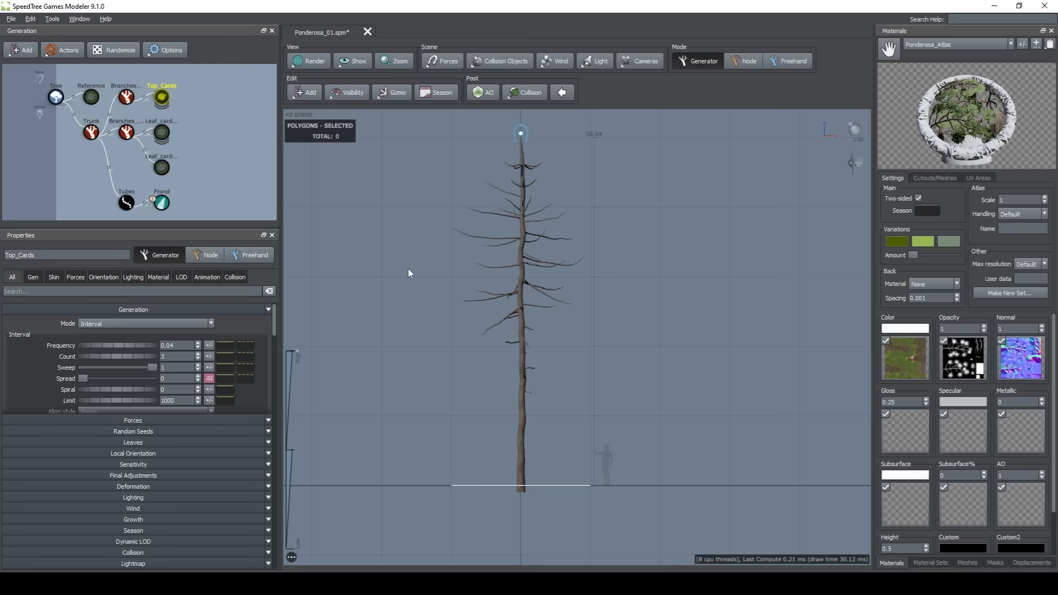
{"action": "left_click", "coordinate": [161, 168]}
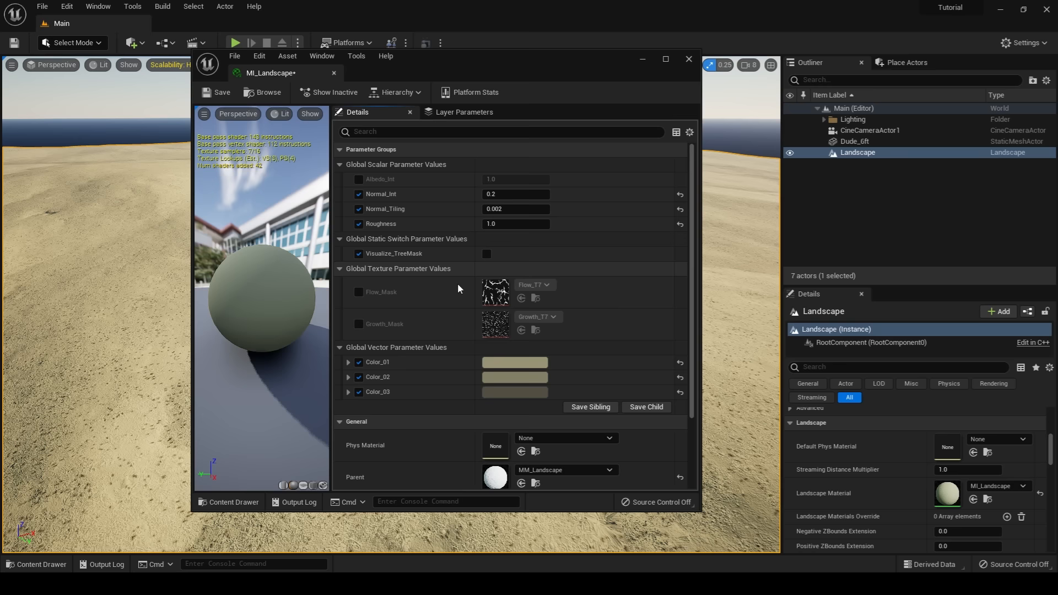
Step: Enable Visualize_TreeMask in MI_Landscape and switch to Foliage Mode
{"action": "left_click", "coordinate": [688, 60]}
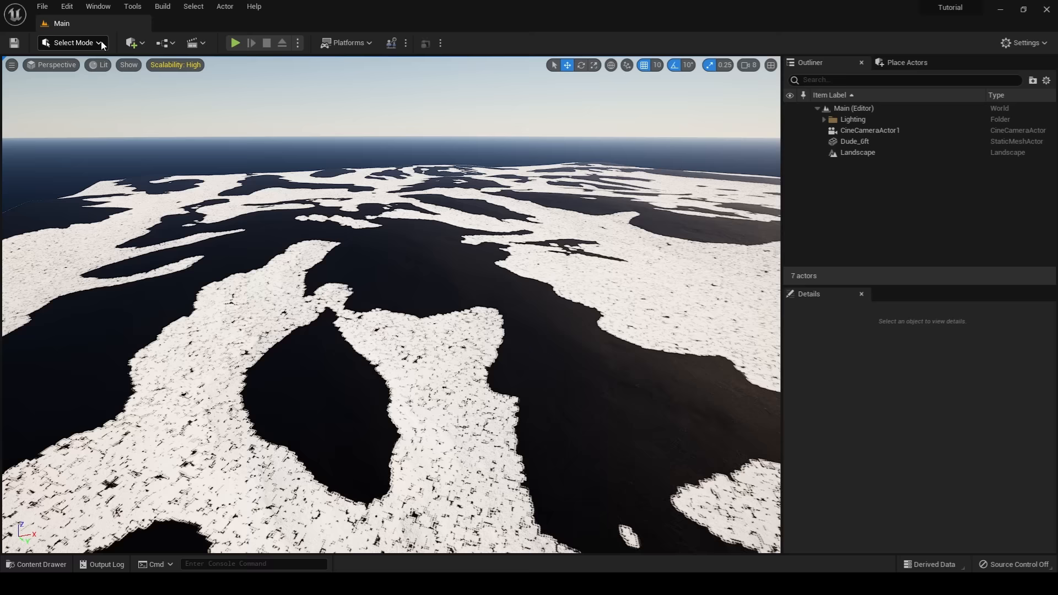
{"action": "left_click", "coordinate": [72, 43]}
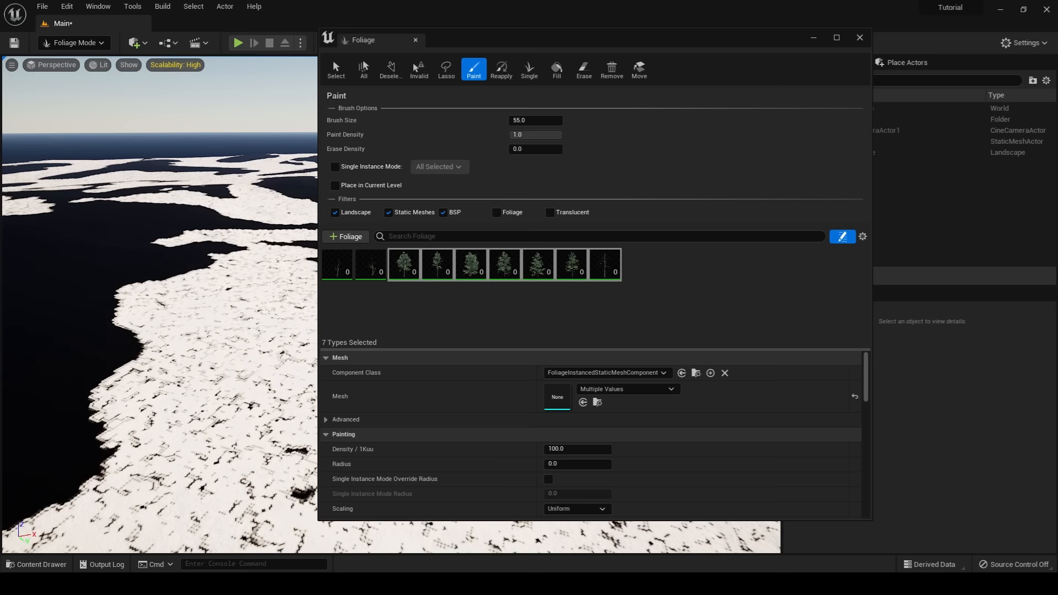
Step: Set brush size 8192 and paint density 0.1, then paint trees over the landscape
{"action": "scroll", "scroll_direction": "down", "scroll_amount": 3}
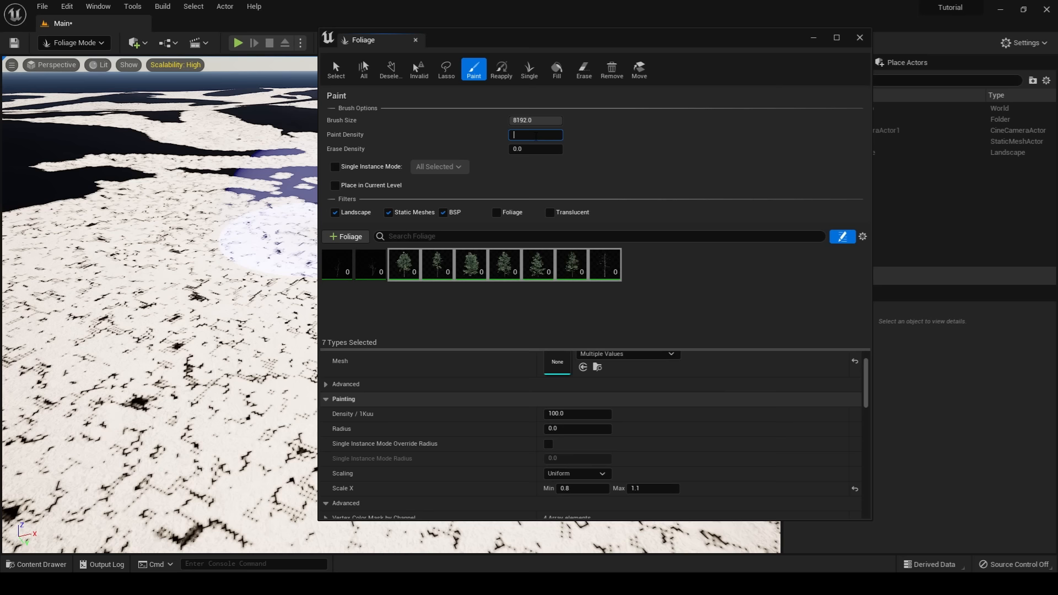
{"action": "type", "text": "0.1"}
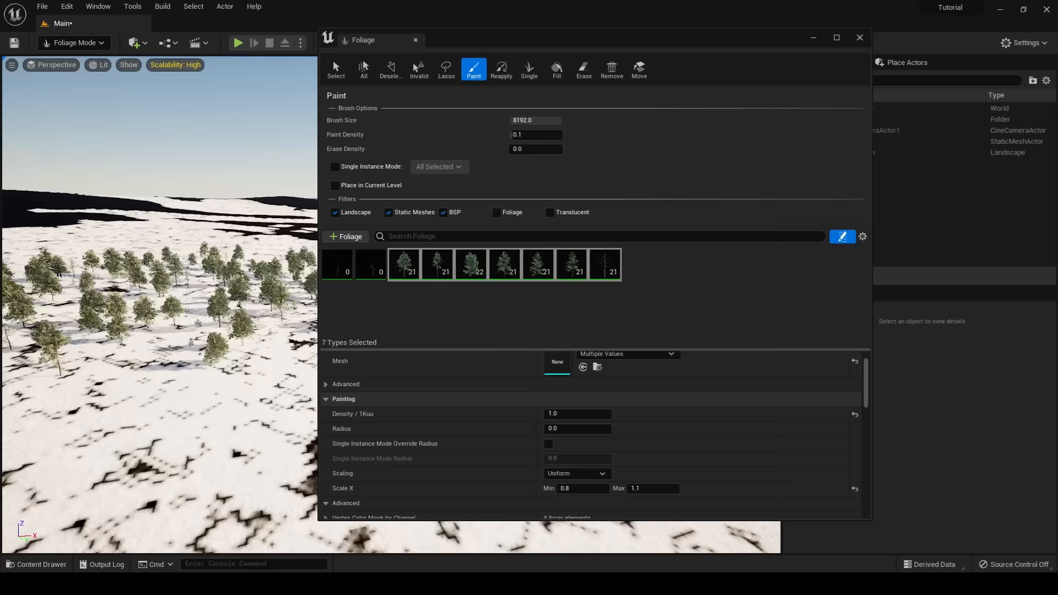
{"action": "left_click", "coordinate": [858, 39]}
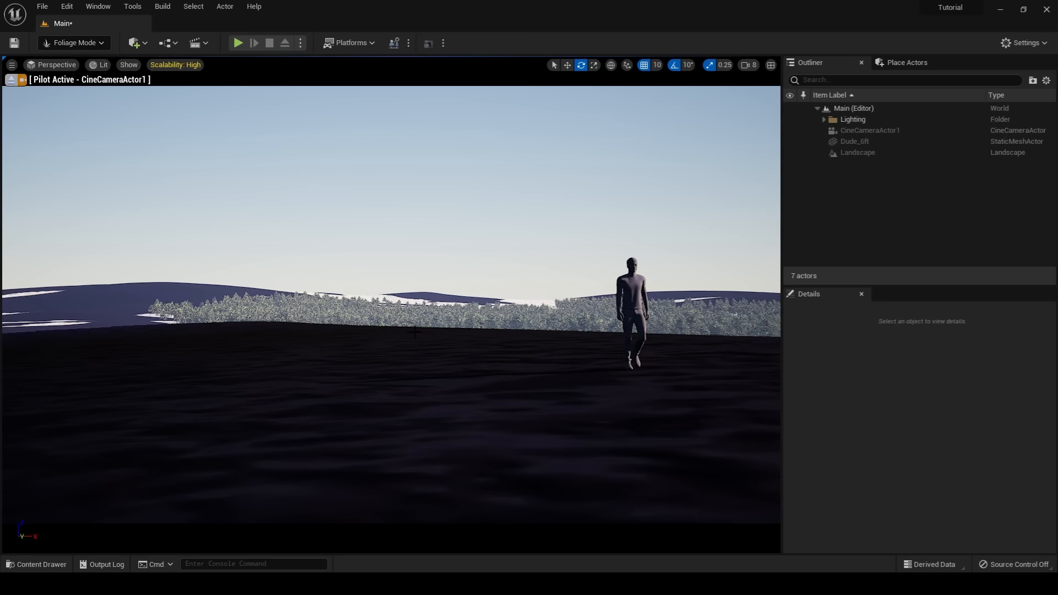
{"action": "mouse_move", "coordinate": [15, 79]}
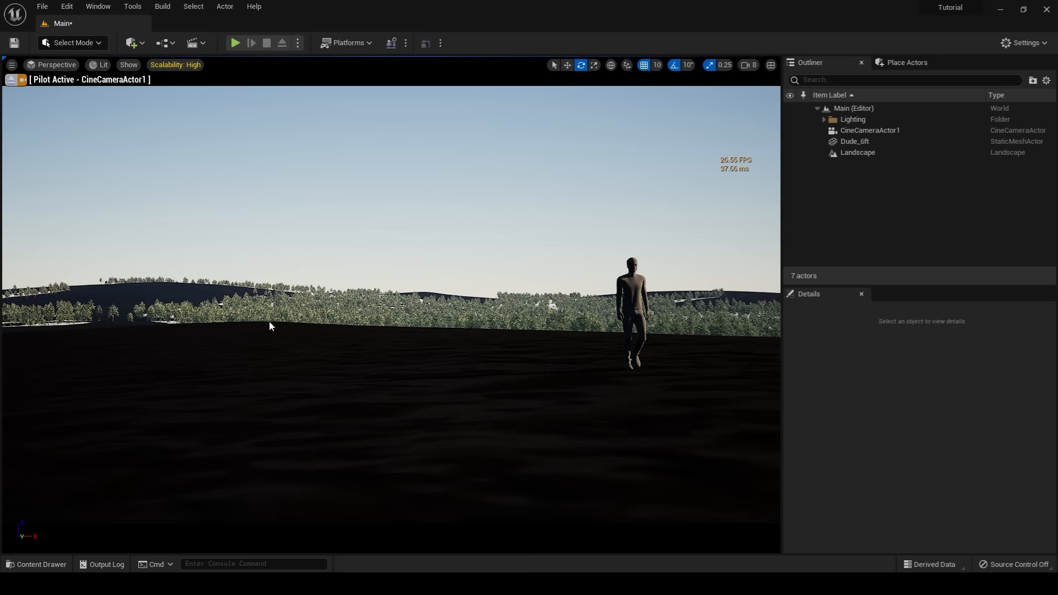
Step: Turn off Visualize_TreeMask in MI_Landscape for sandy terrain, then enter Landscape Sculpt mode
{"action": "left_click", "coordinate": [856, 152]}
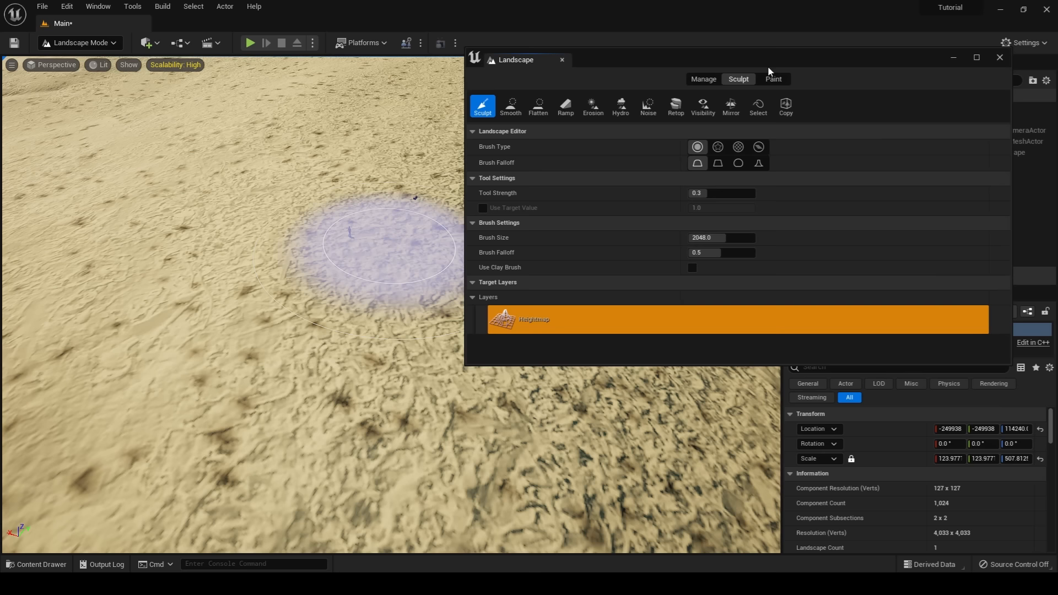
Step: Override the landscape components' material with MI_Mossy_Sandy and disable instanced mesh ray-tracing culling
{"action": "left_click", "coordinate": [704, 78]}
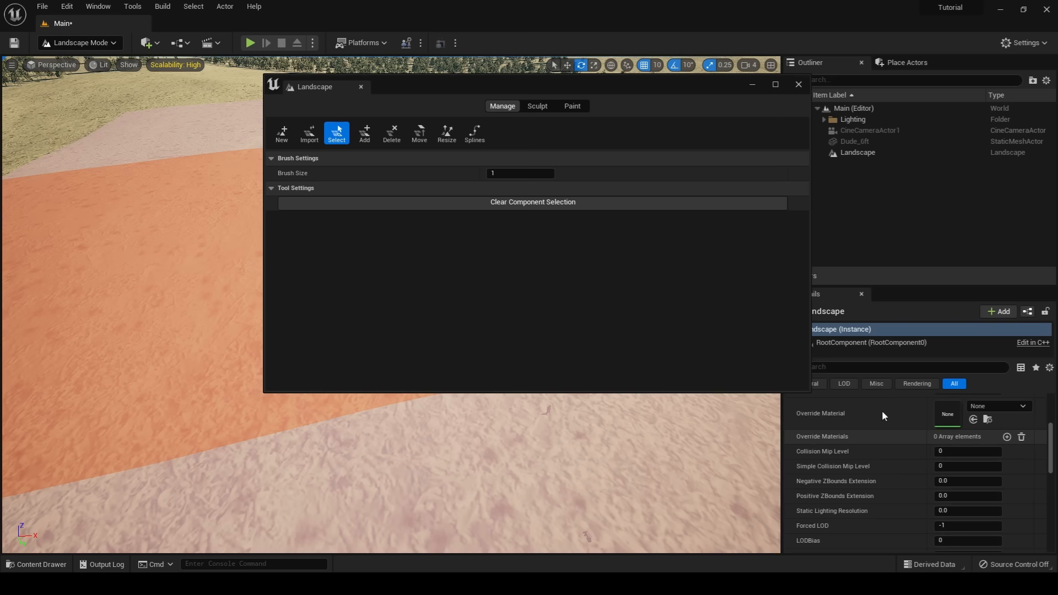
{"action": "left_click", "coordinate": [37, 564]}
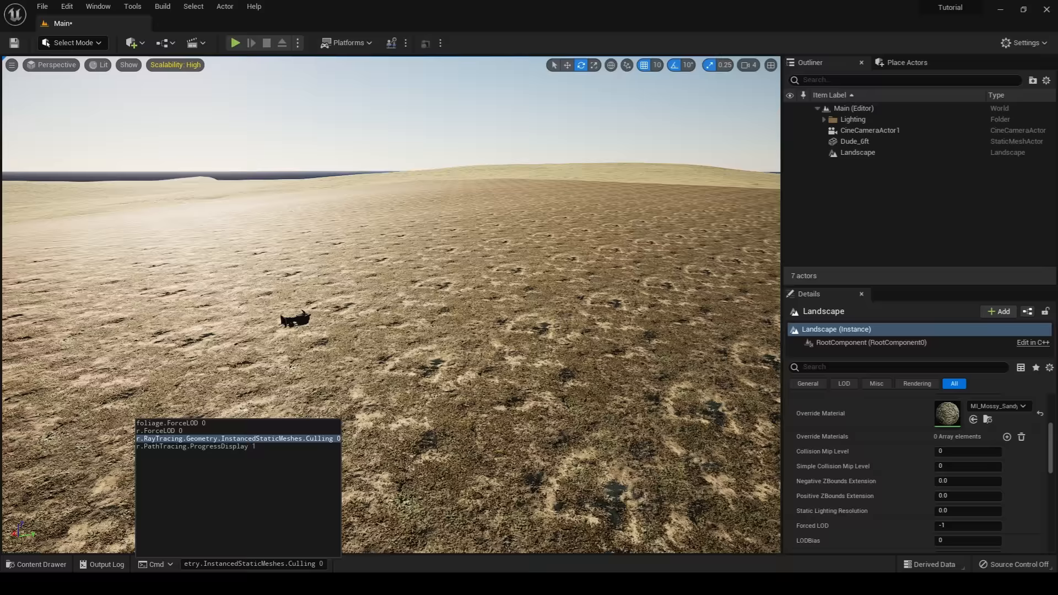
{"action": "left_click", "coordinate": [71, 43]}
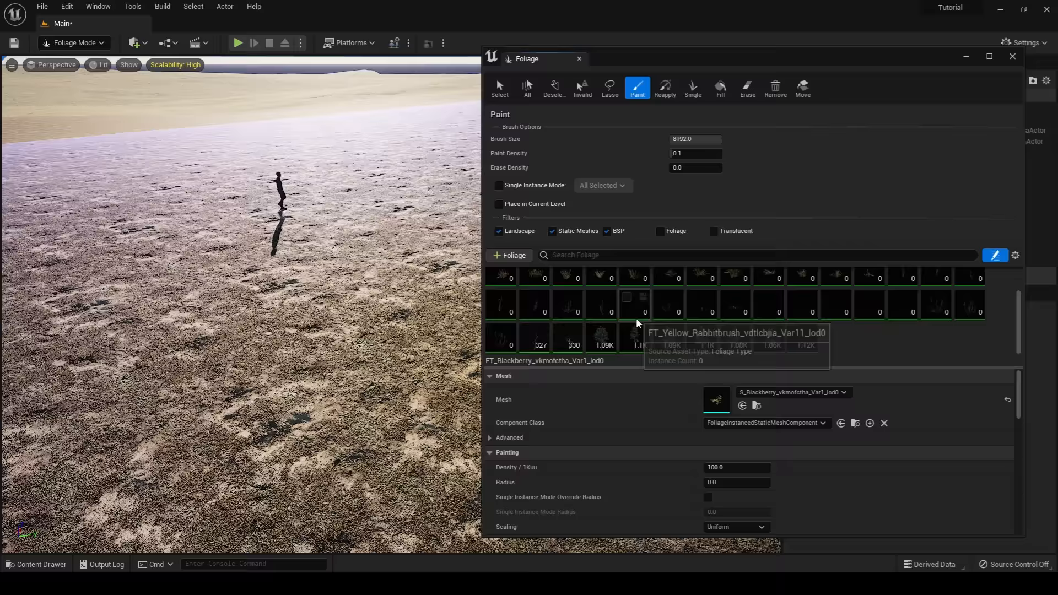
Step: Select grass and shrub foliage types in the Foliage Paint grid and review their settings
{"action": "left_click", "coordinate": [499, 315]}
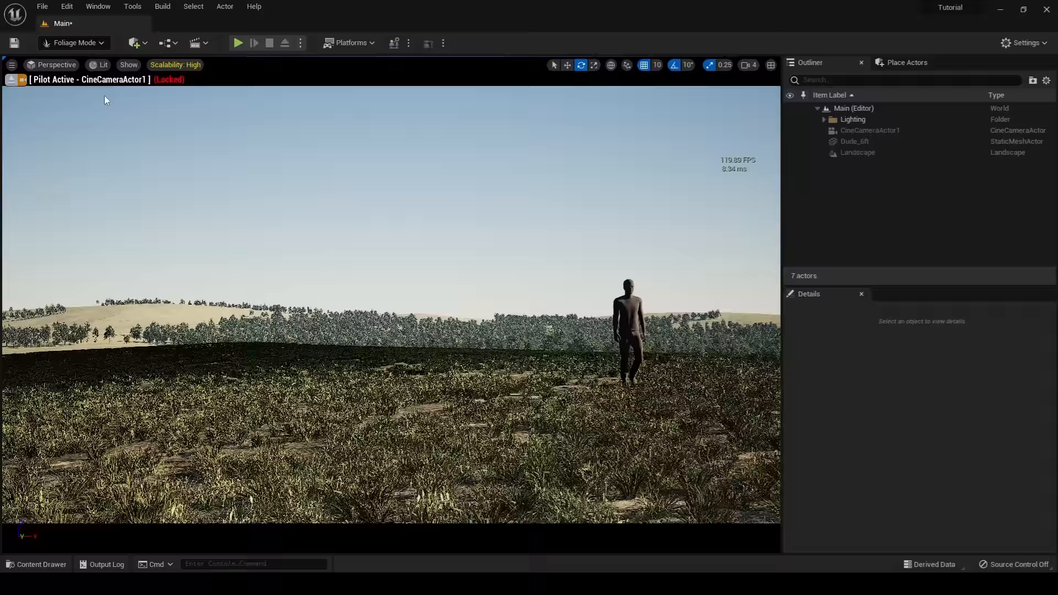
Step: Exit Foliage Mode, switch the viewport to Path Tracing, and select the post-process volume
{"action": "left_click", "coordinate": [74, 42]}
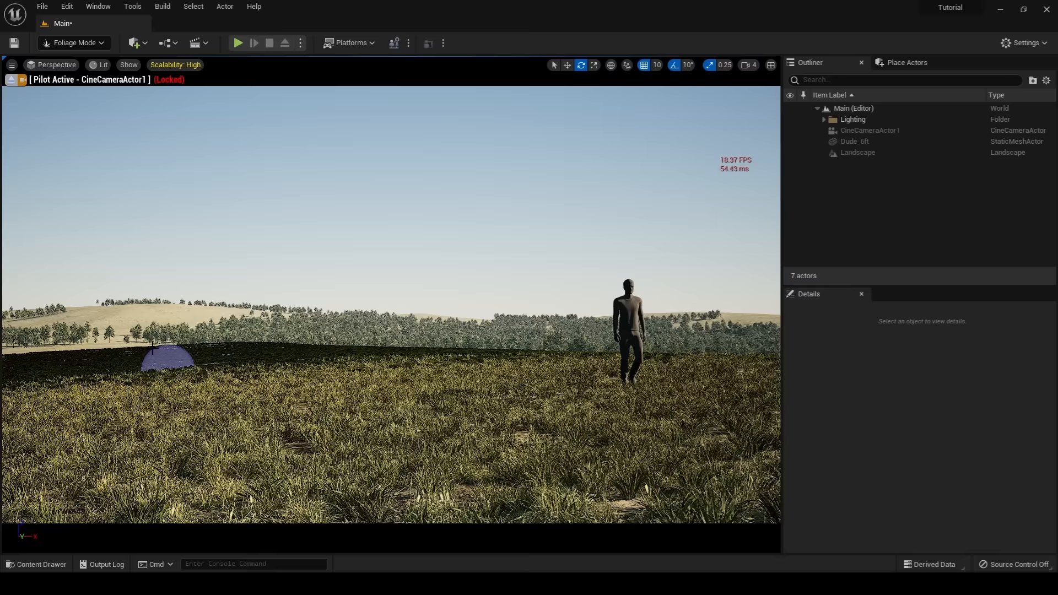
{"action": "left_click", "coordinate": [99, 65]}
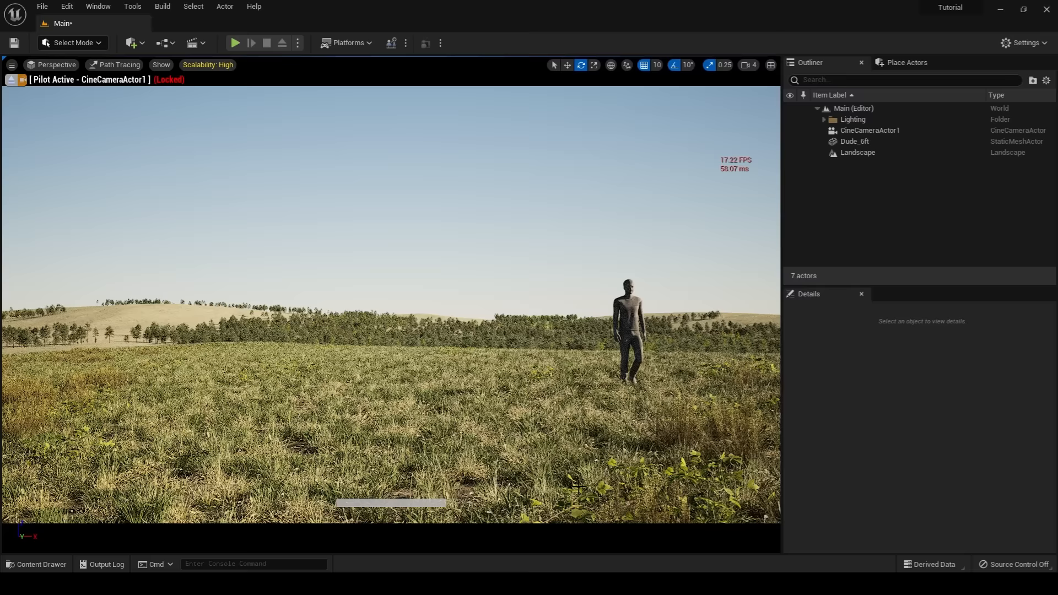
{"action": "left_click", "coordinate": [879, 141]}
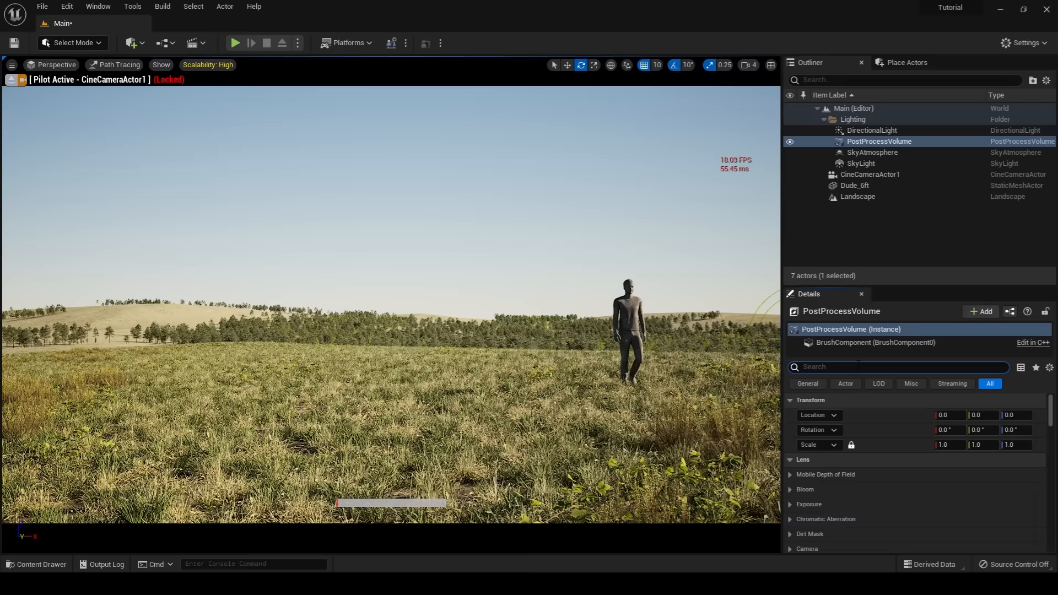
Step: Set path tracing to 12 bounces, 150 samples, filter width 2.5, Reference DOF on, denoiser overridden
{"action": "type", "text": "path tr"}
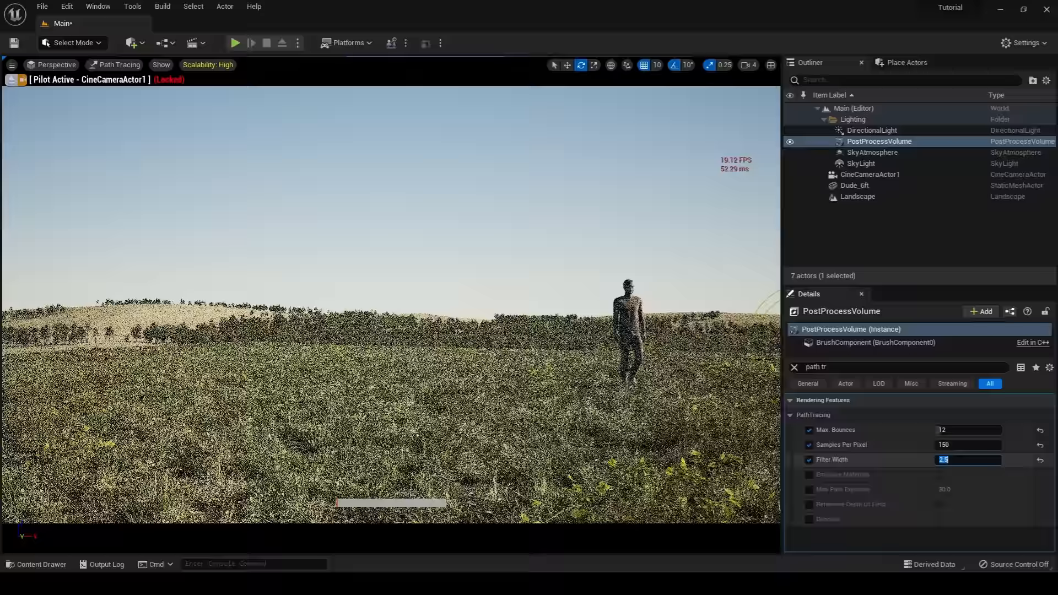
{"action": "mouse_move", "coordinate": [840, 460]}
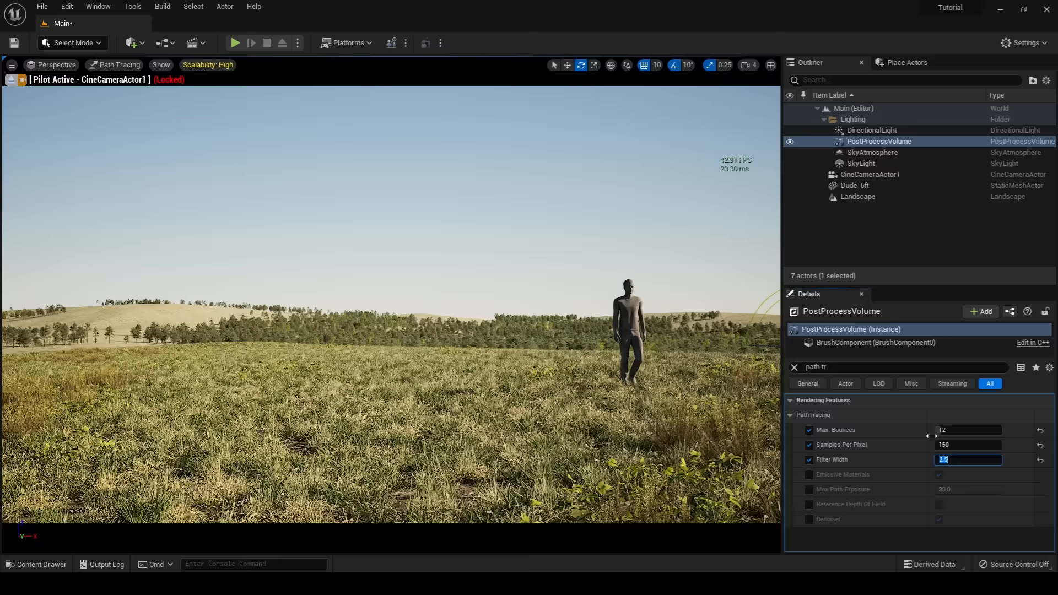
{"action": "left_click", "coordinate": [809, 504]}
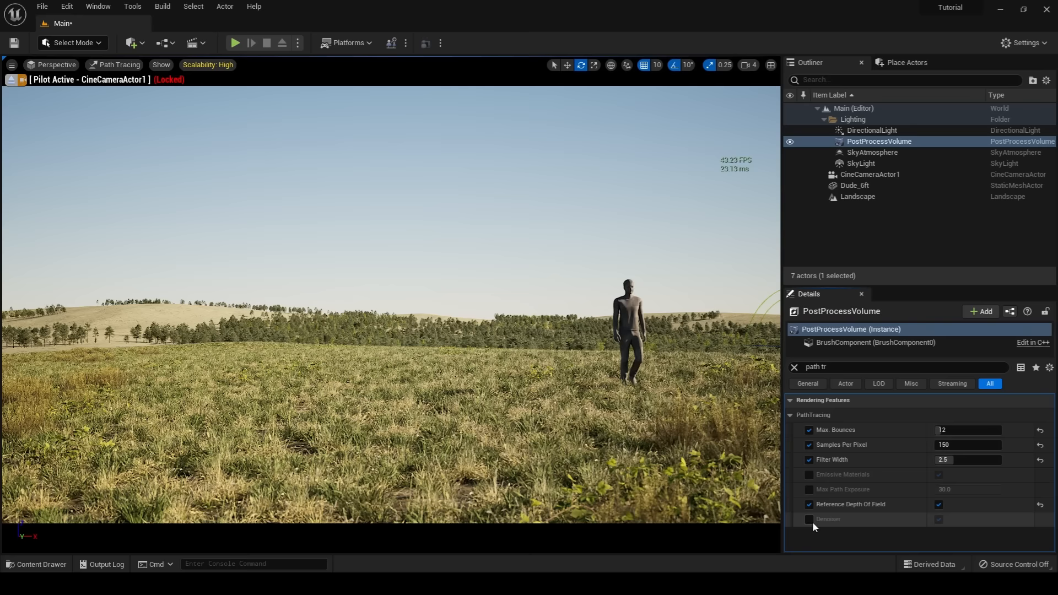
{"action": "left_click", "coordinate": [809, 519]}
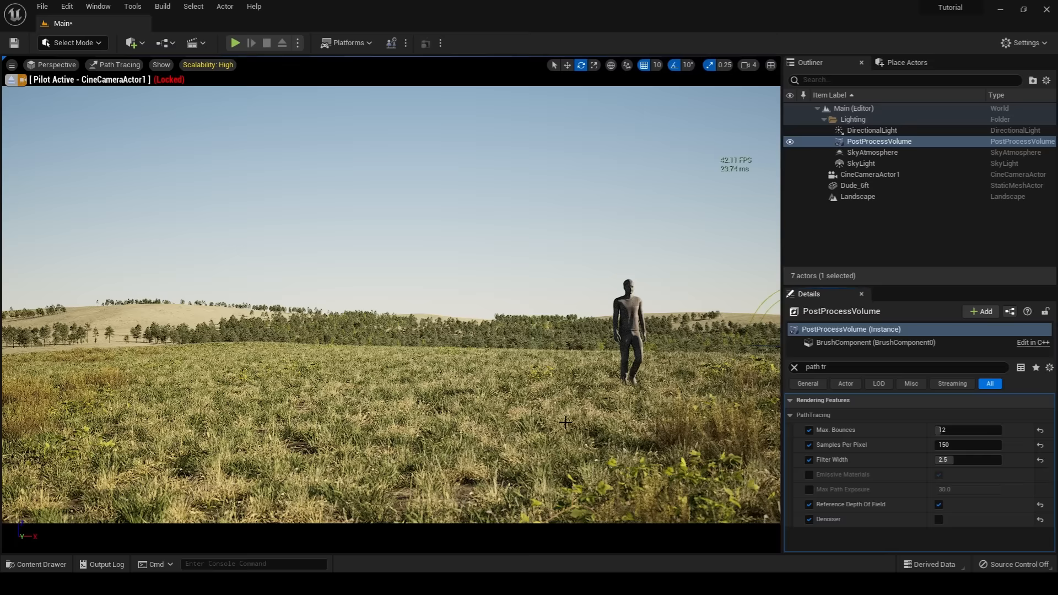
{"action": "mouse_move", "coordinate": [511, 470]}
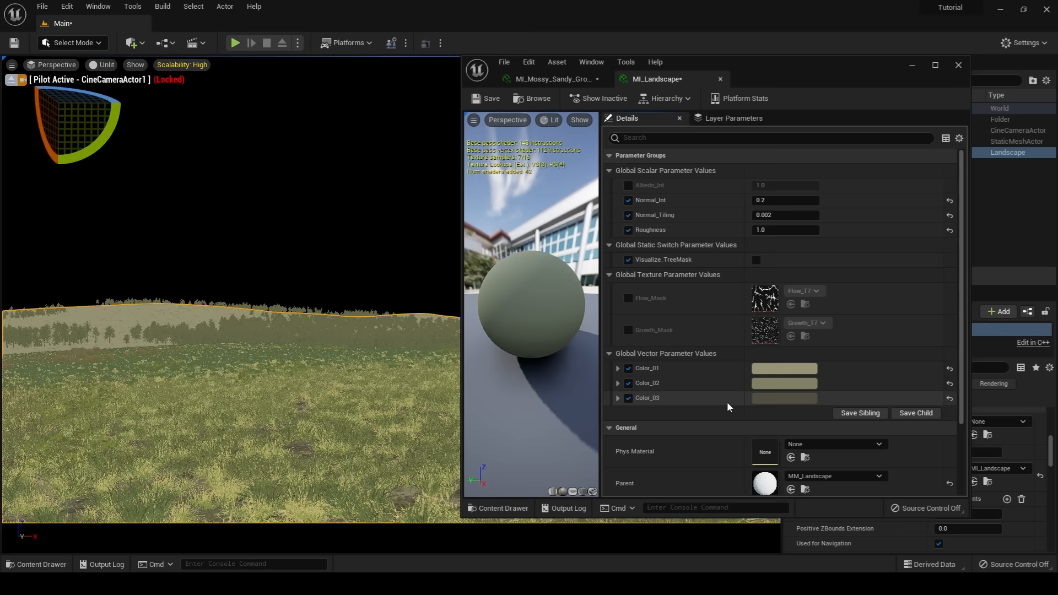
Step: Set MI_Landscape Normal_Int to 1.0 and Normal_Tiling to 0.003, then close it
{"action": "left_click", "coordinate": [783, 397]}
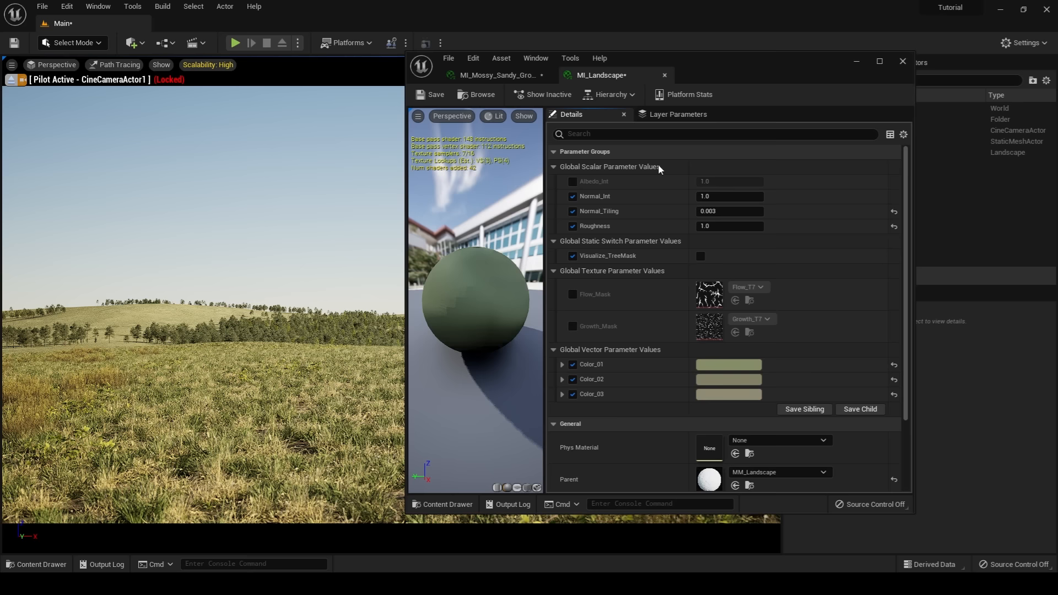
{"action": "left_click", "coordinate": [902, 60]}
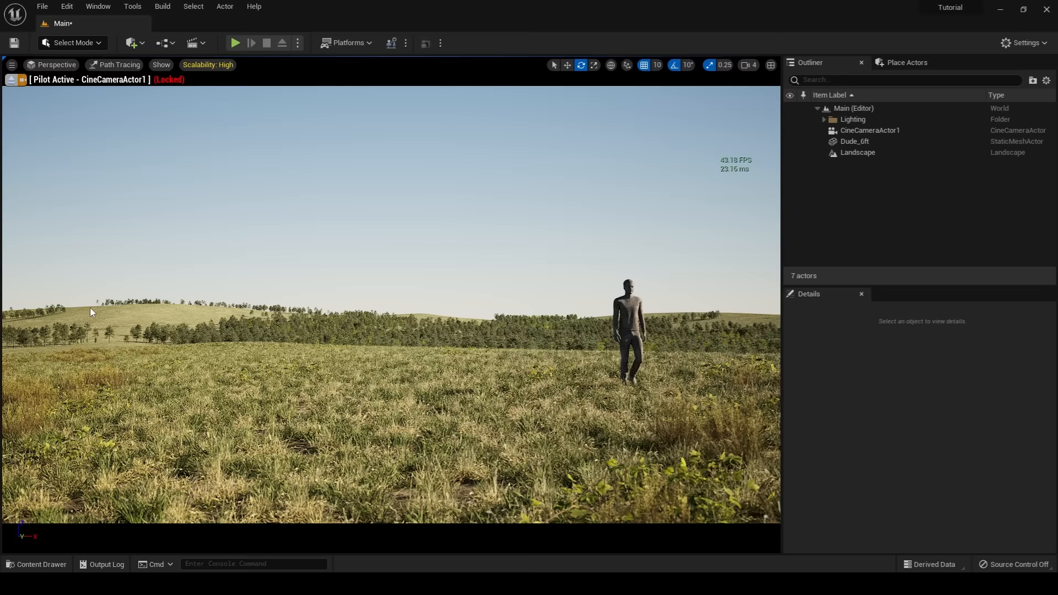
Step: Delete the Dude_6ft figure and browse to Content > Custom_Mats > HDRI
{"action": "left_click", "coordinate": [37, 564]}
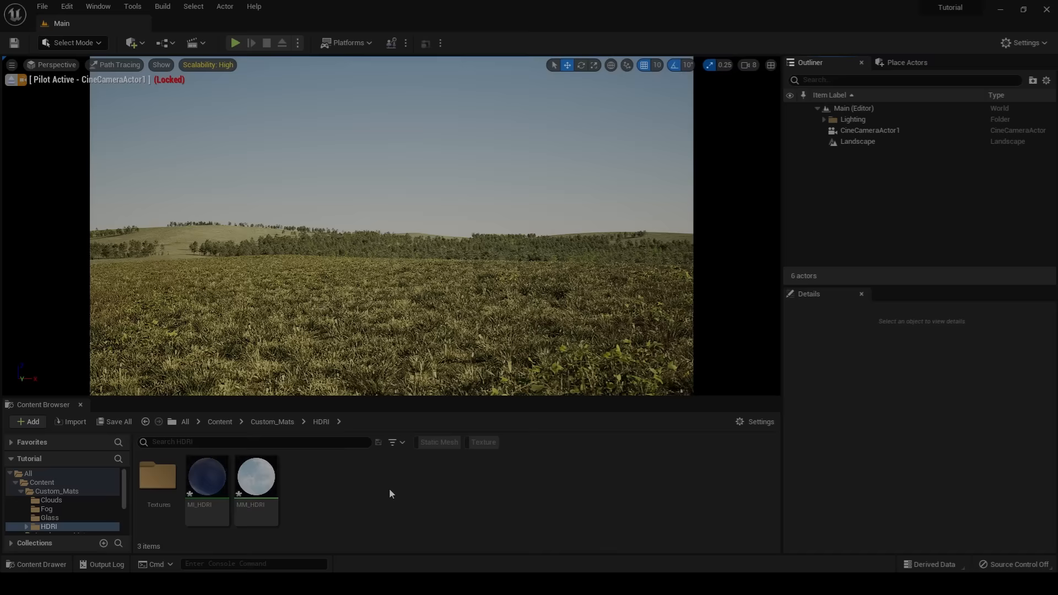
{"action": "double_click", "coordinate": [255, 475]}
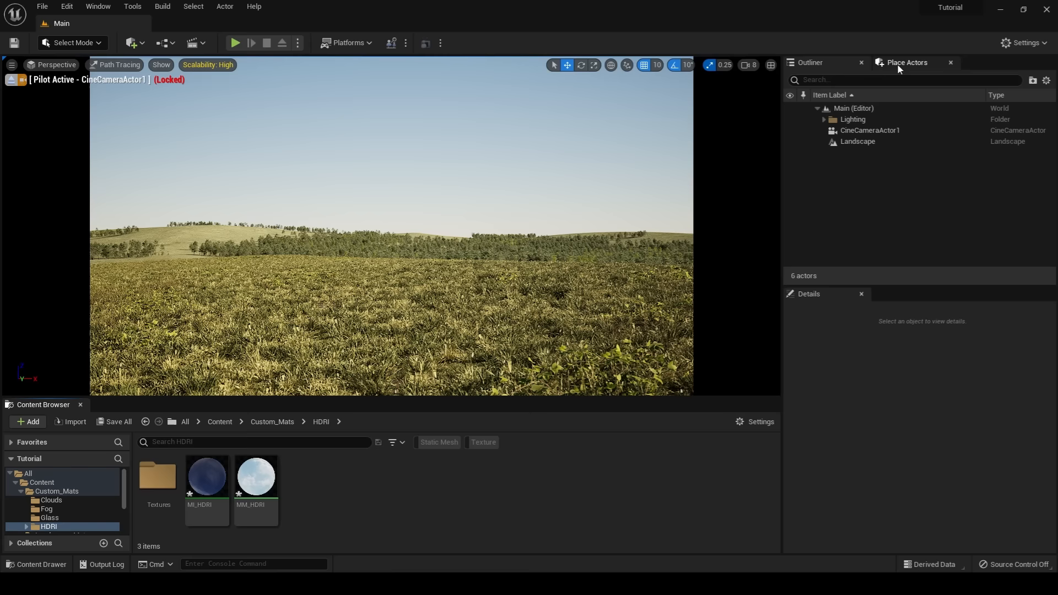
Step: Place a Sphere scaled to 5000 and apply MI_HDRI to it for a cloudy sky
{"action": "type", "text": "sphere"}
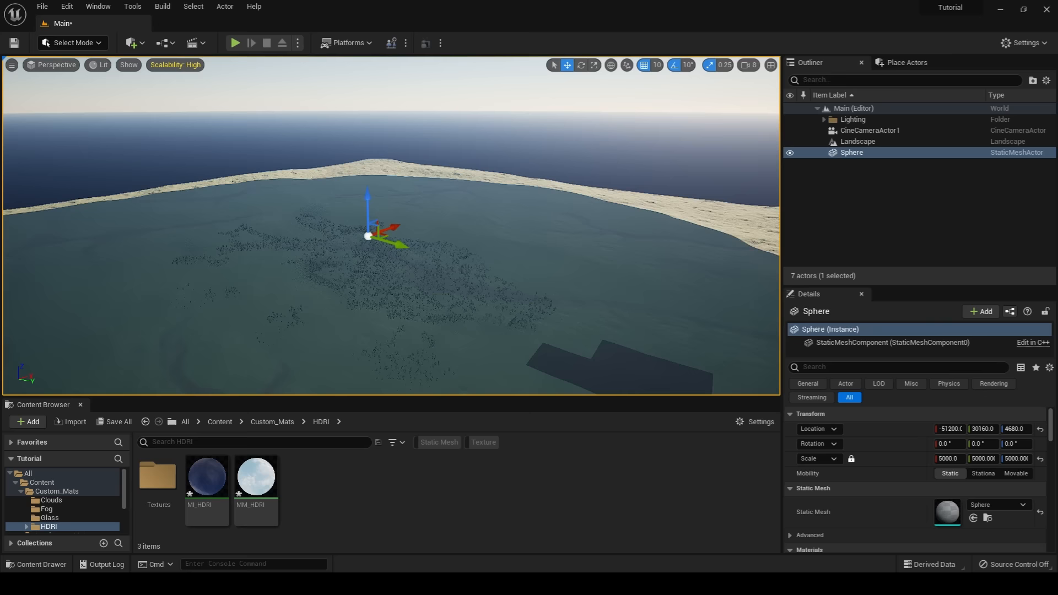
{"action": "left_click", "coordinate": [206, 476]}
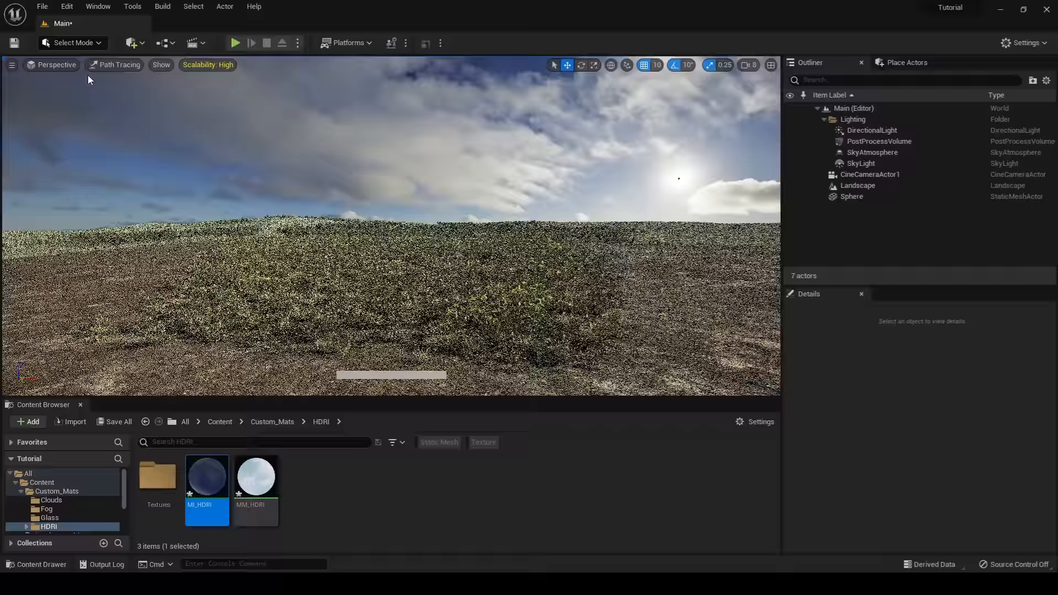
Step: Pilot the CineCameraActor in Path Tracing and swap the sky's HDRI texture for clear light
{"action": "left_click", "coordinate": [872, 130]}
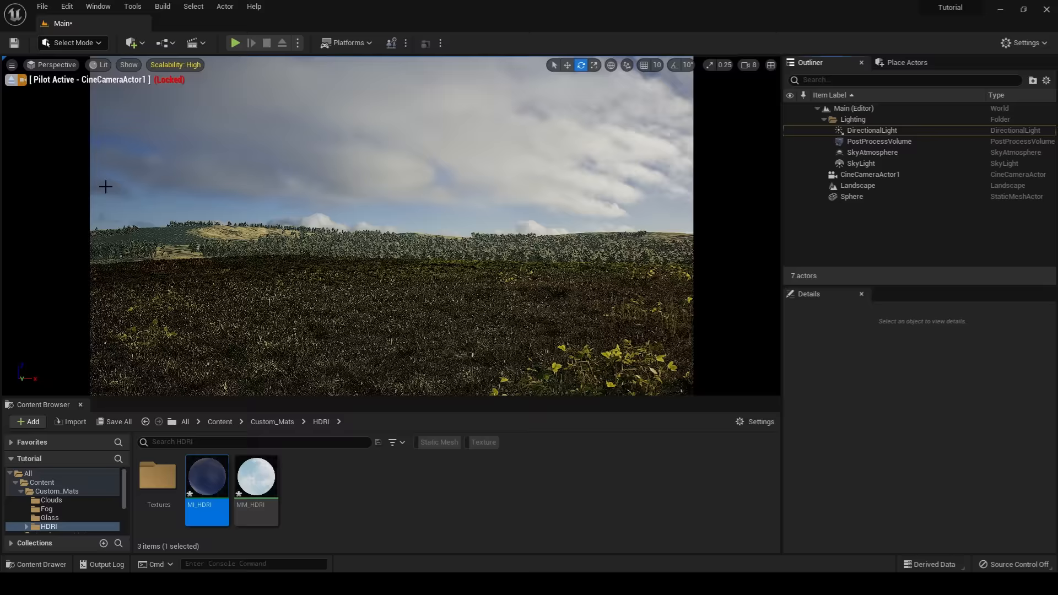
{"action": "left_click", "coordinate": [99, 65]}
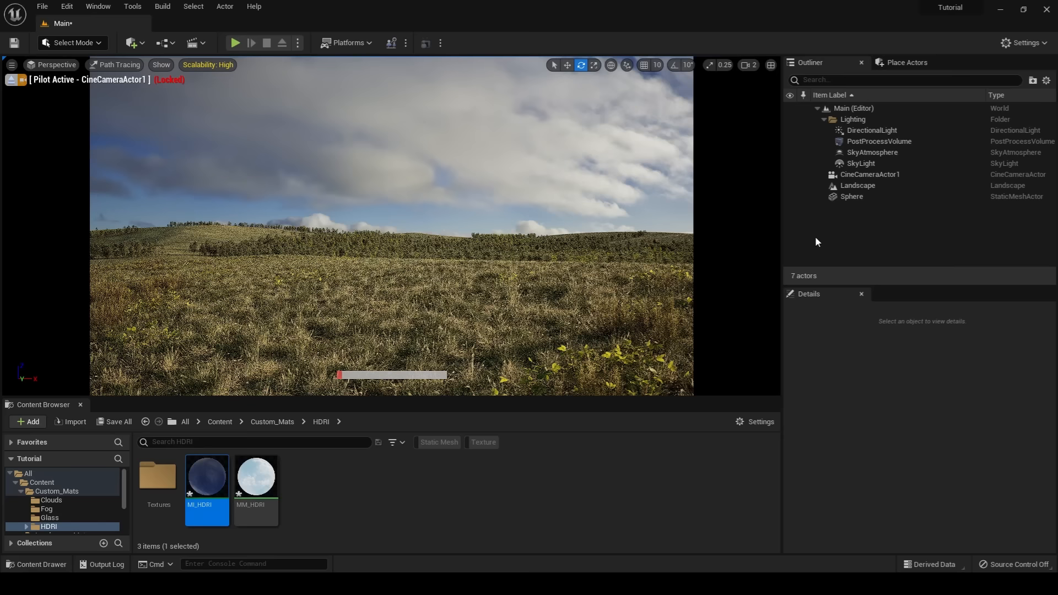
{"action": "left_click", "coordinate": [852, 196]}
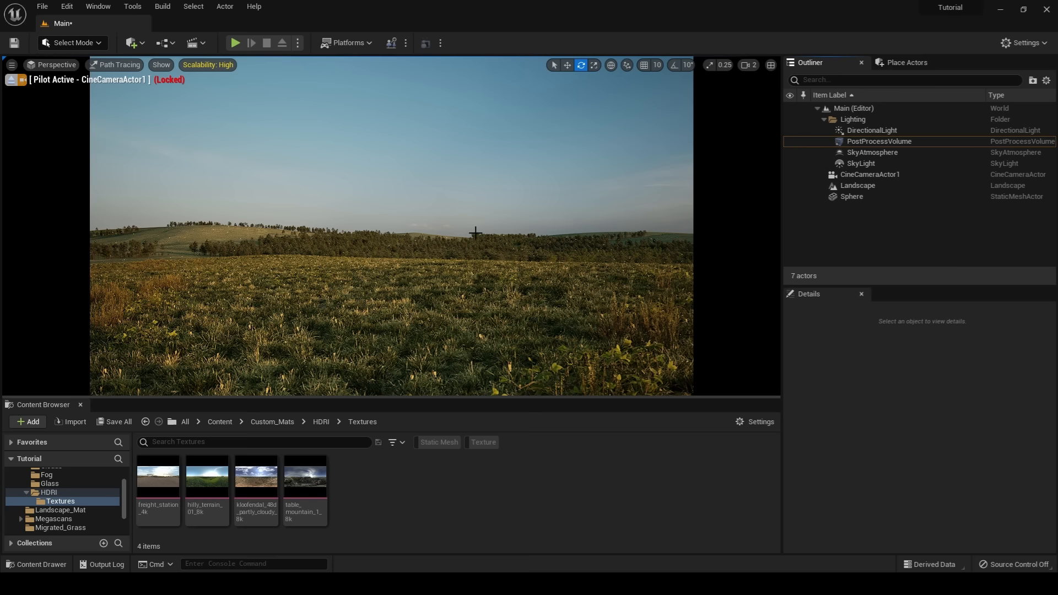
Step: Set the PostProcessVolume's path tracing Samples Per Pixel to 500
{"action": "left_click", "coordinate": [878, 141]}
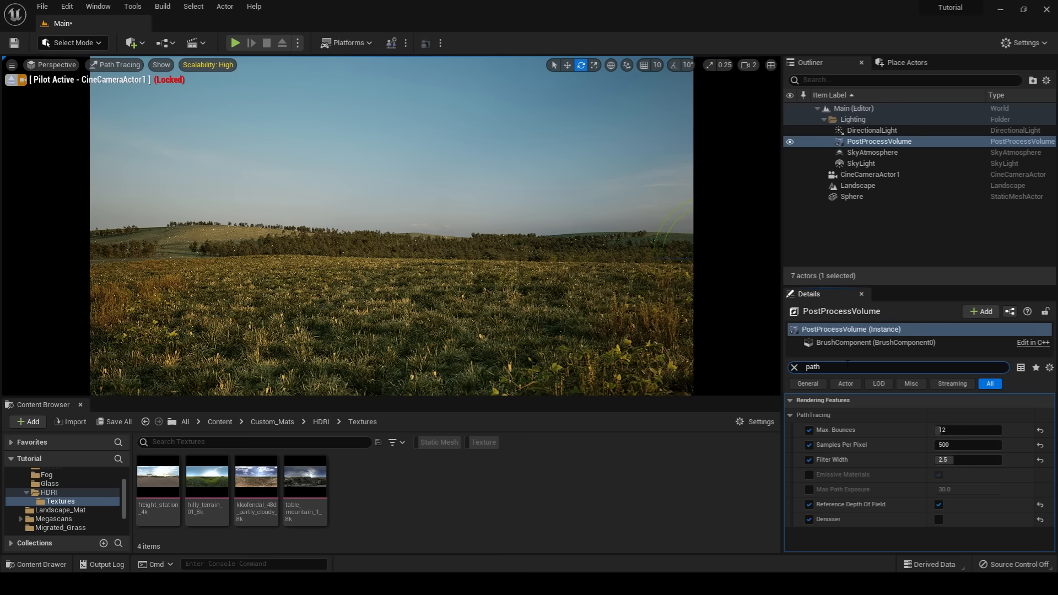
{"action": "left_click", "coordinate": [810, 489]}
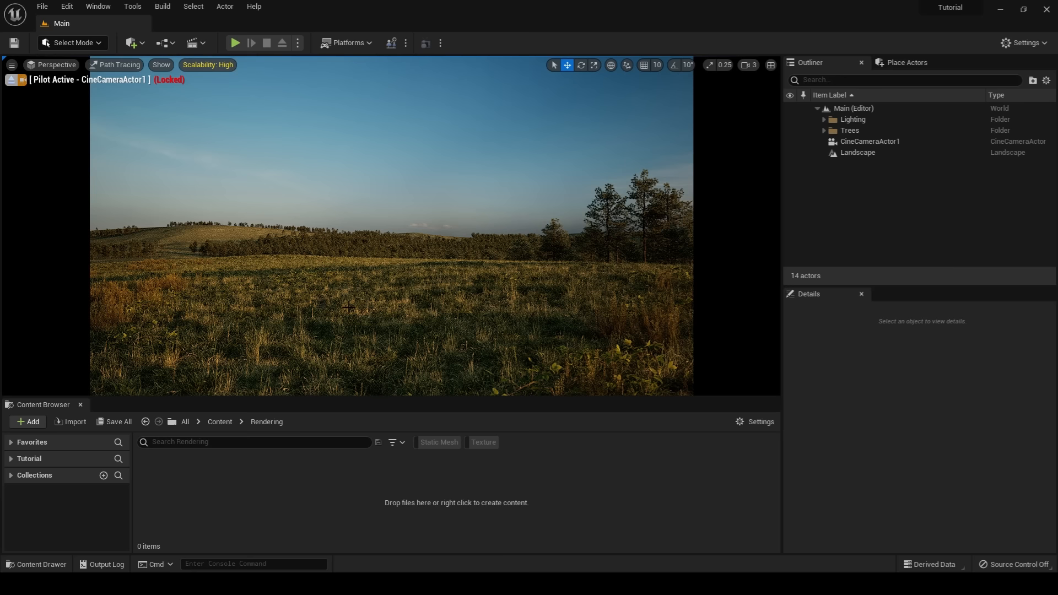
Step: Expand the Lighting folder and show PostProcessVolume's white balance: Temperature 6500, Tint 0
{"action": "left_click", "coordinate": [880, 152]}
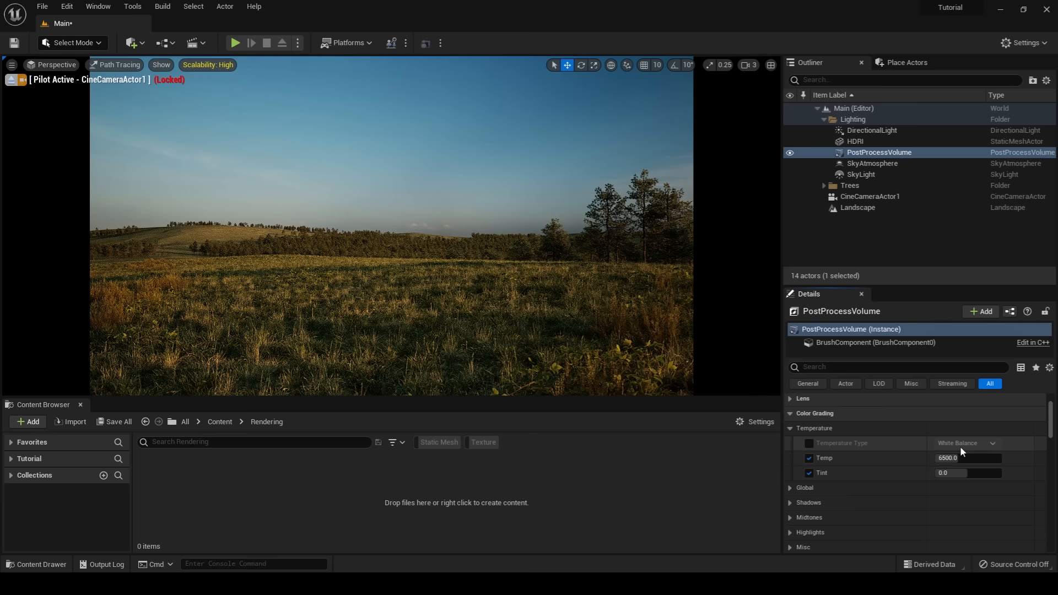
Step: Adjust the PostProcessVolume white balance, then collapse the Lighting folder in the Outliner
{"action": "left_click", "coordinate": [804, 425]}
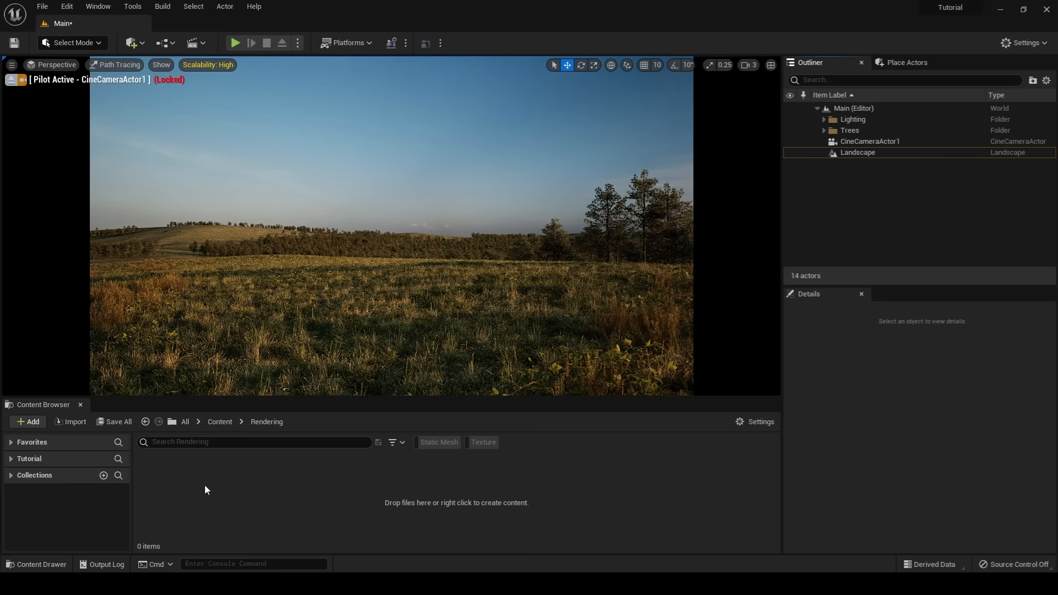
Step: Add the Camera_1 level sequence and bind CineCameraActor1 under its camera cuts track
{"action": "left_click", "coordinate": [27, 422]}
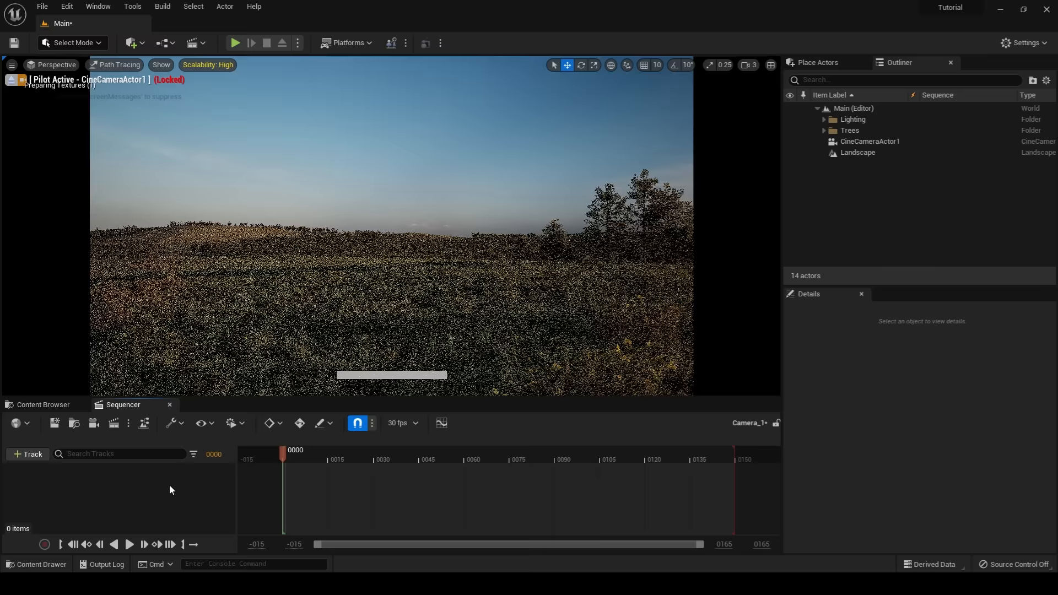
{"action": "left_click", "coordinate": [869, 141]}
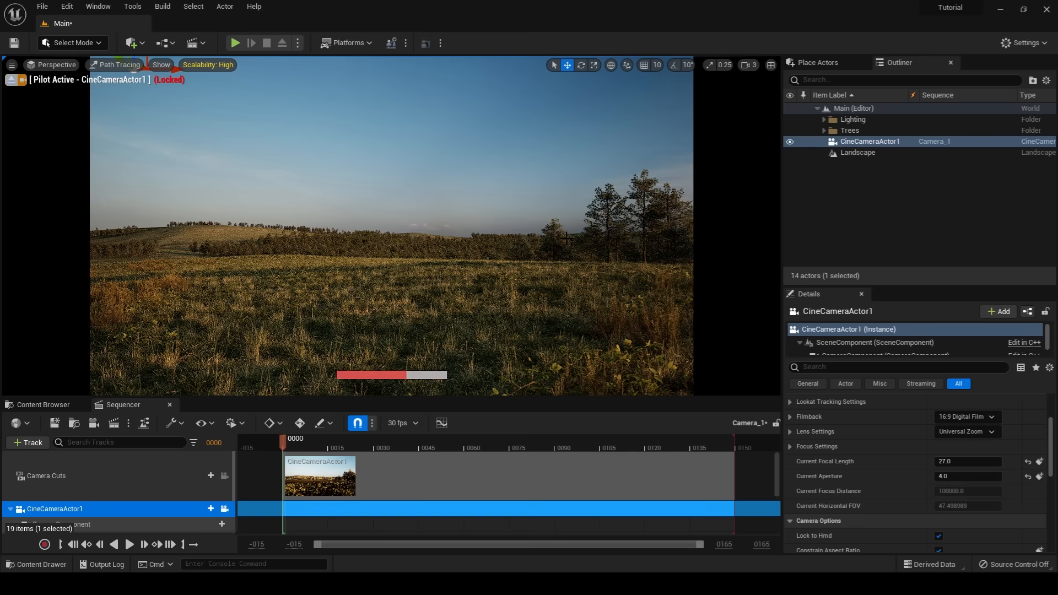
Step: Key CineCameraActor1's location and rotation at frame 0 and switch the viewport to Unlit
{"action": "left_click", "coordinate": [321, 423]}
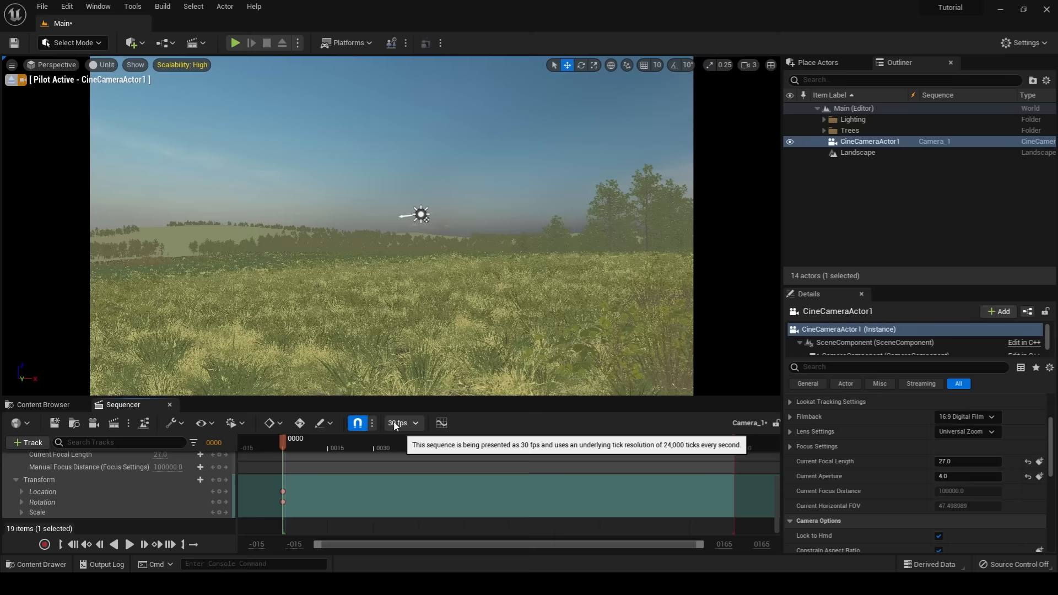
Step: Set Camera_1 to 24 fps, end playback near frame 240, and move the playhead to 0239
{"action": "left_click", "coordinate": [399, 423]}
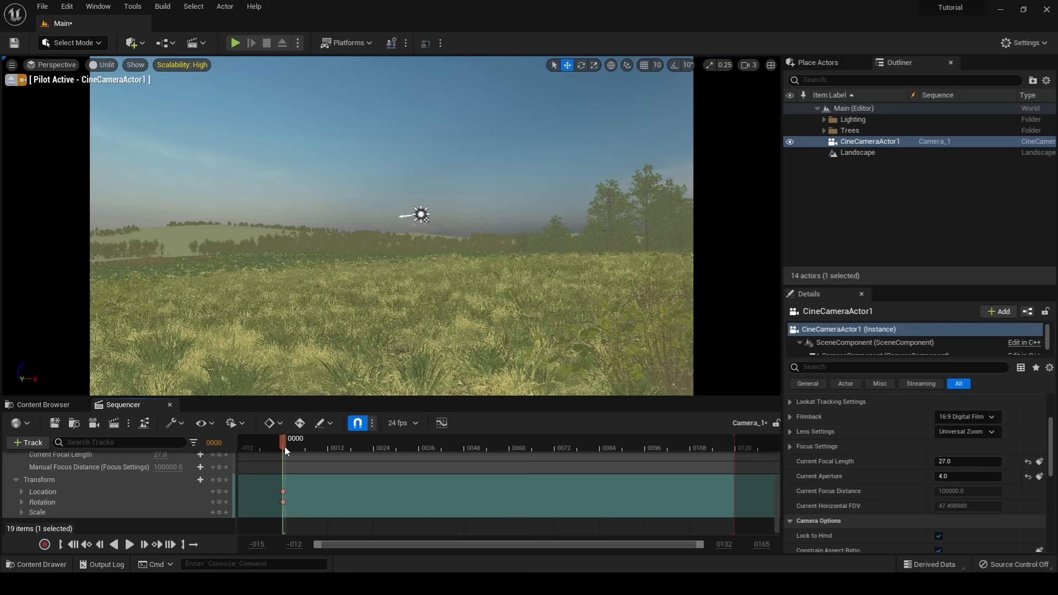
{"action": "mouse_move", "coordinate": [688, 528]}
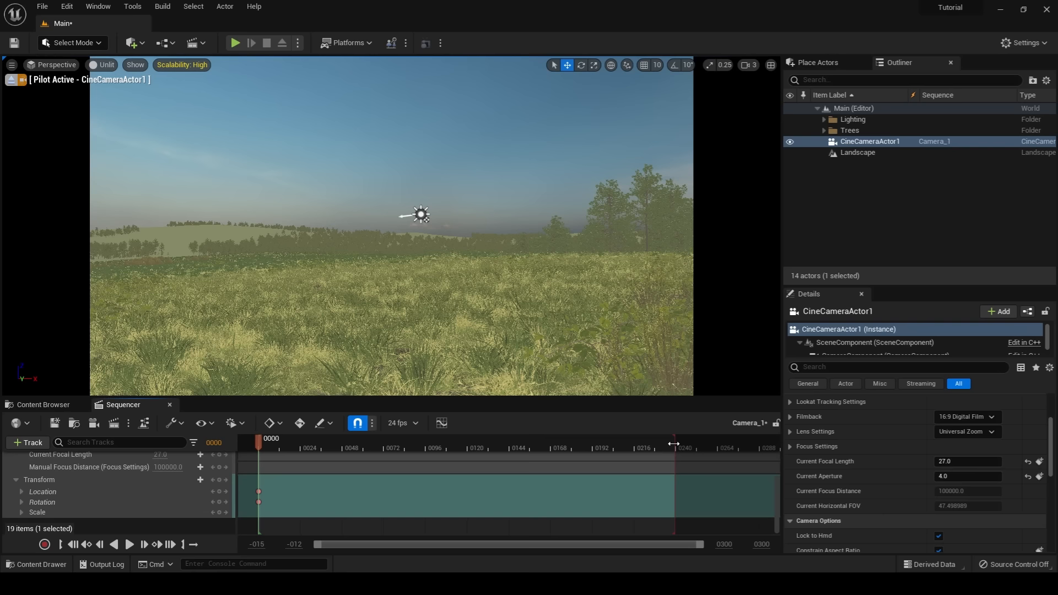
{"action": "left_click", "coordinate": [674, 448]}
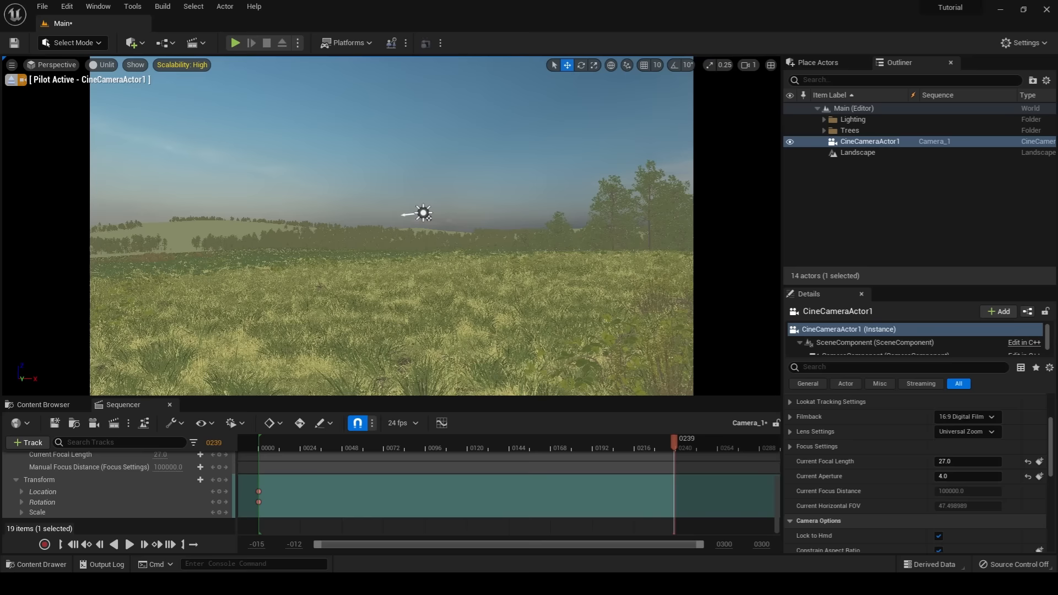
{"action": "mouse_move", "coordinate": [218, 491]}
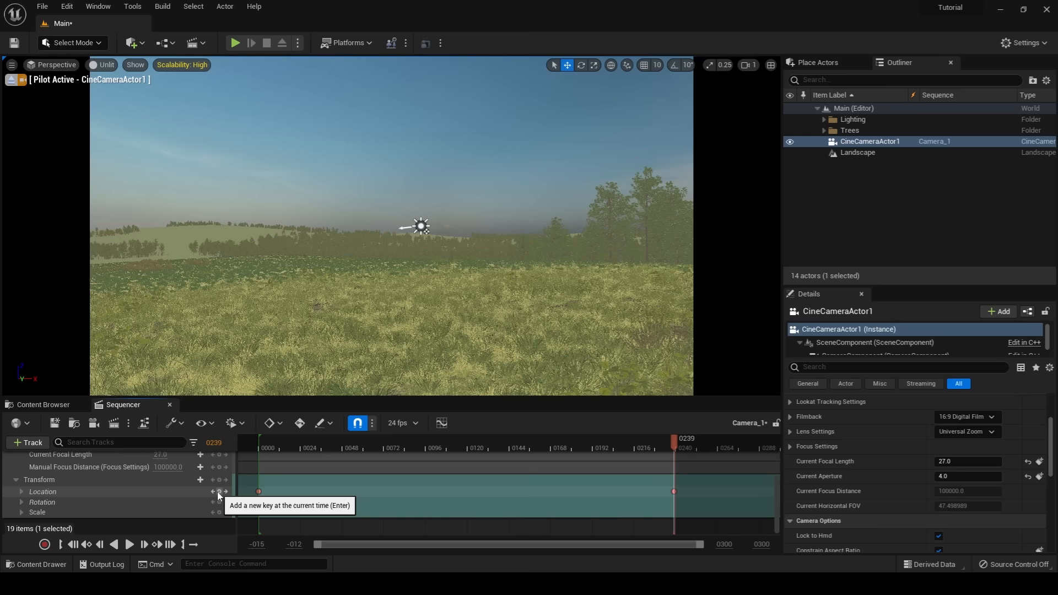
Step: Add location and rotation keys at frame 239, then play and pause the camera move
{"action": "left_click", "coordinate": [129, 544]}
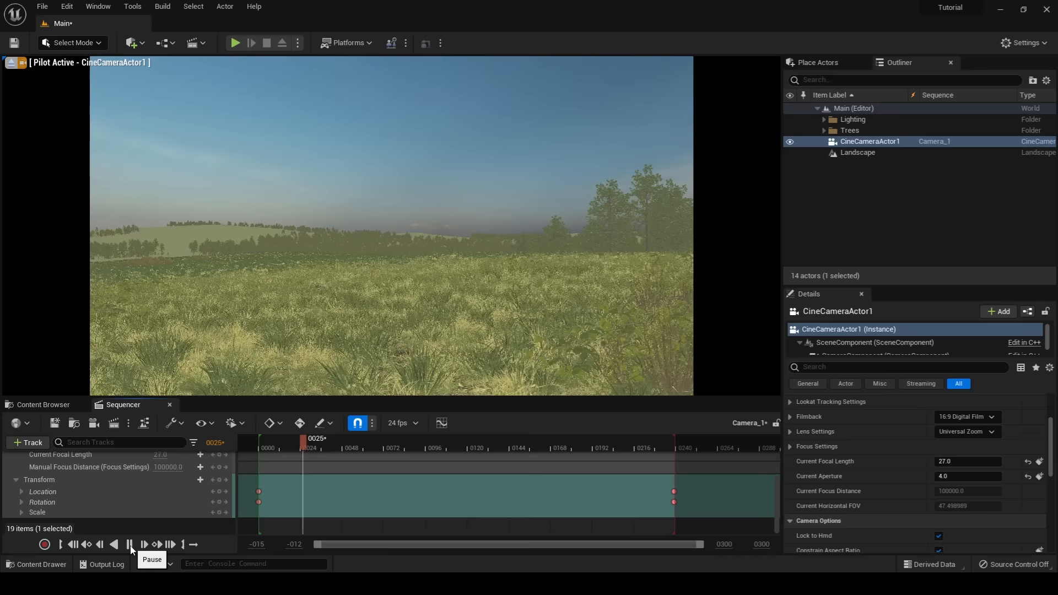
{"action": "left_click", "coordinate": [128, 544]}
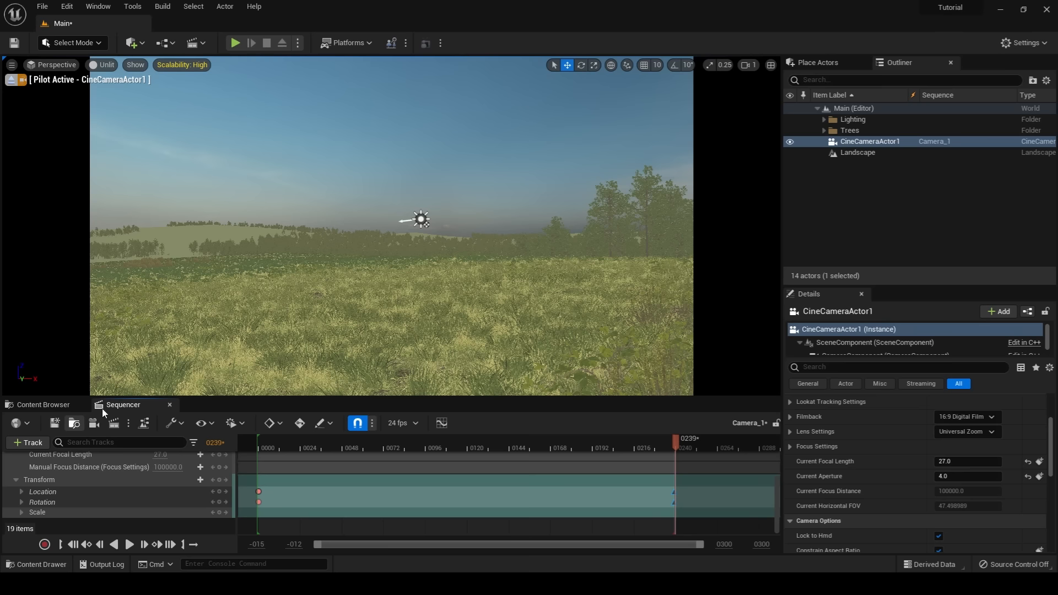
Step: Create a CameraShakeBase blueprint named Shake_01 in the Rendering folder and open it
{"action": "left_click", "coordinate": [42, 404]}
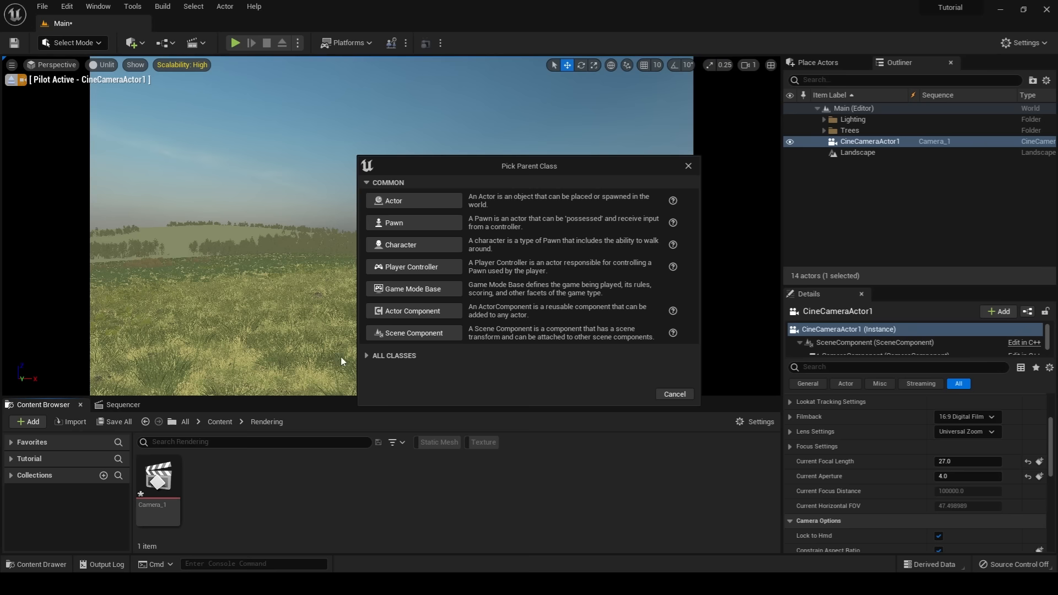
{"action": "type", "text": "shake_0"}
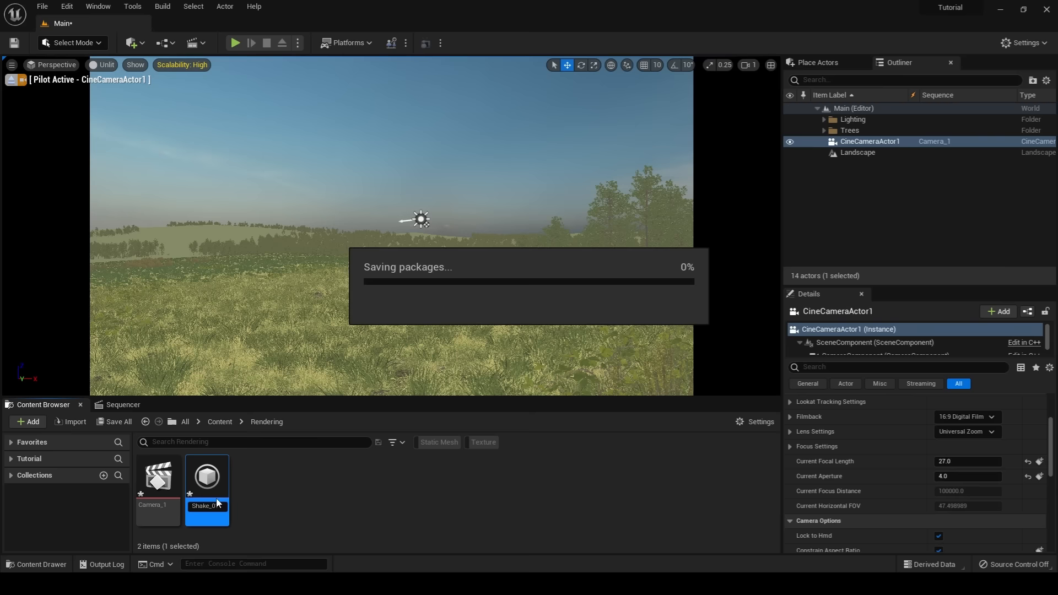
{"action": "double_click", "coordinate": [207, 475]}
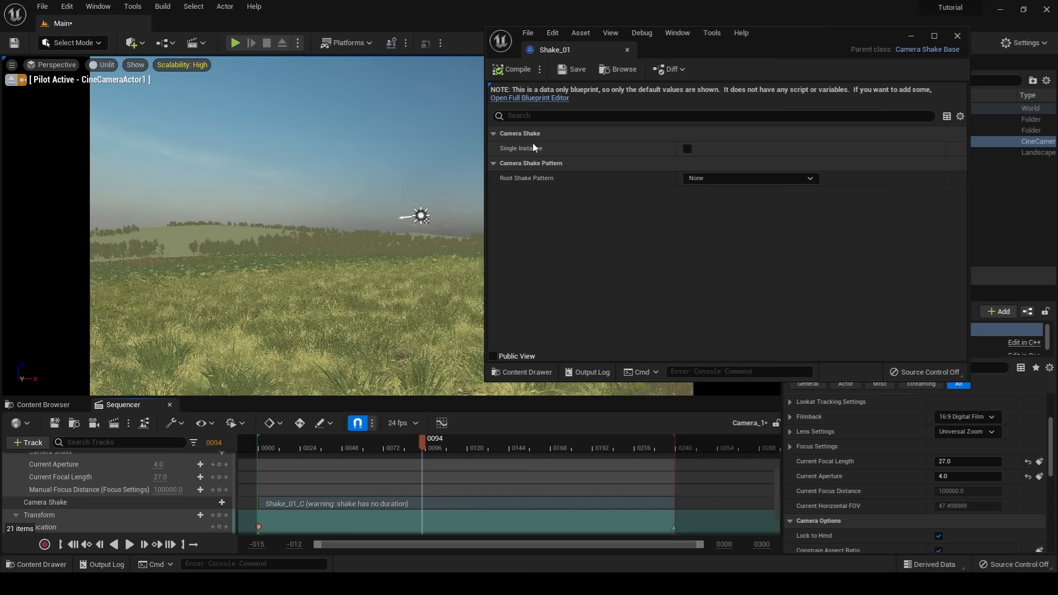
Step: Add a Shake_01 camera shake track and set its Root Shake Pattern to Perlin Noise
{"action": "left_click", "coordinate": [747, 177]}
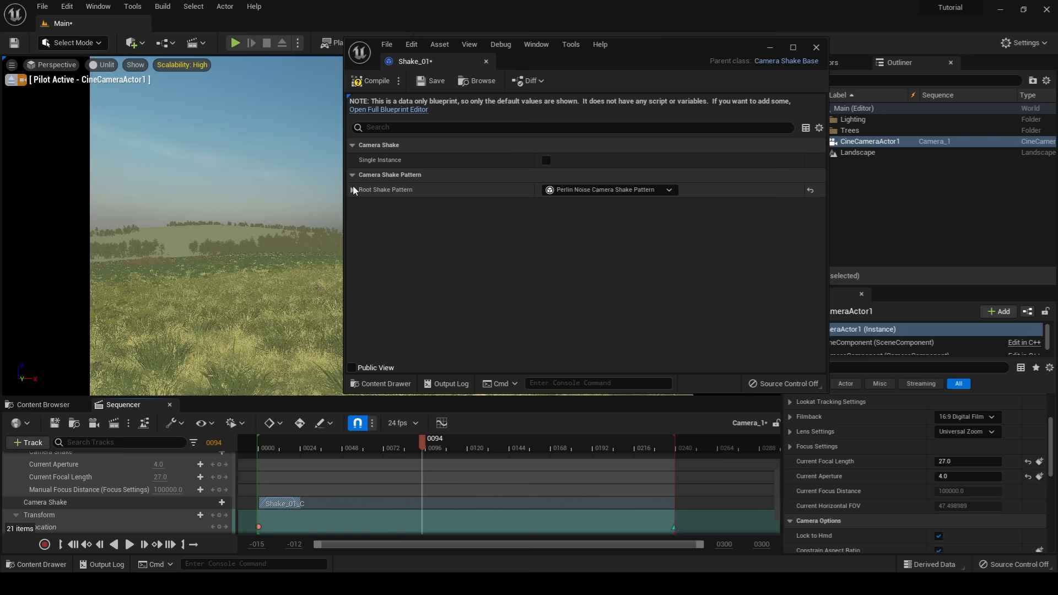
Step: Set Shake_01's rotation amplitude multiplier to 0.1 and pitch/yaw amplitude to 0.5, then compile and save
{"action": "left_click", "coordinate": [351, 189]}
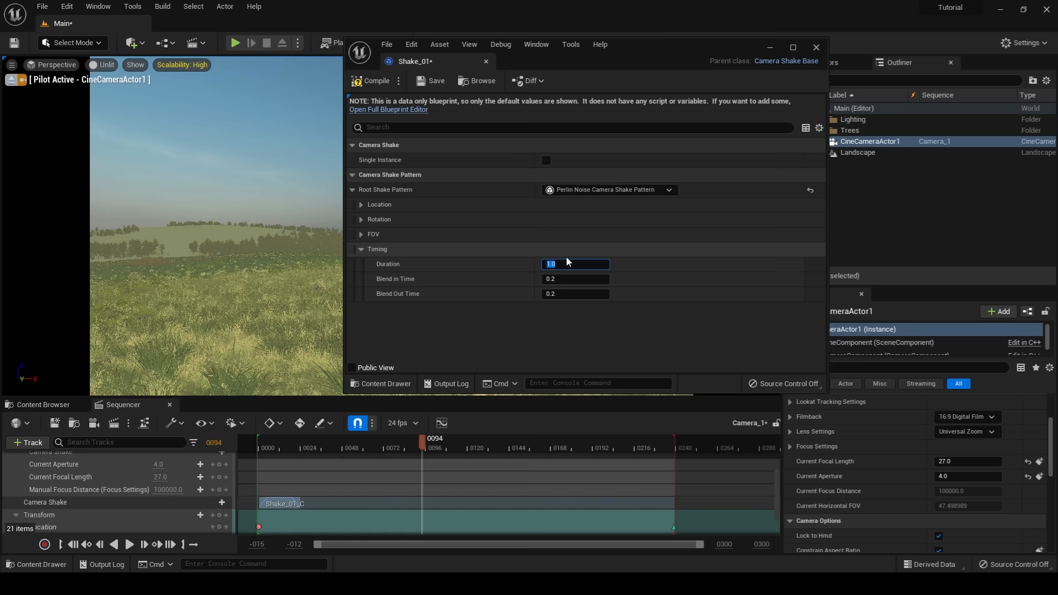
{"action": "left_click", "coordinate": [361, 219]}
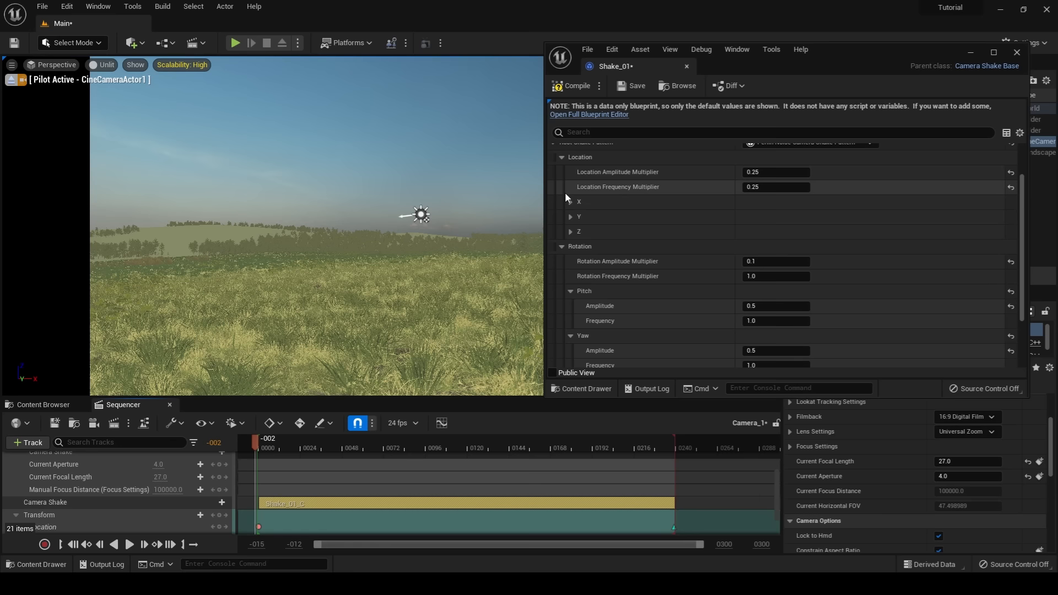
{"action": "scroll", "scroll_direction": "down", "scroll_amount": 3}
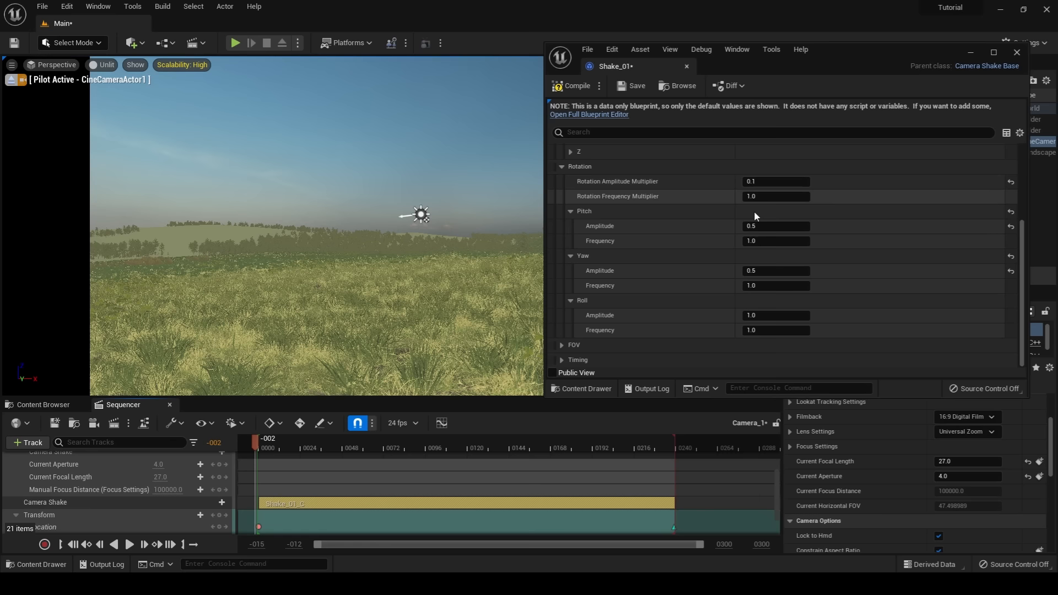
{"action": "mouse_move", "coordinate": [575, 315]}
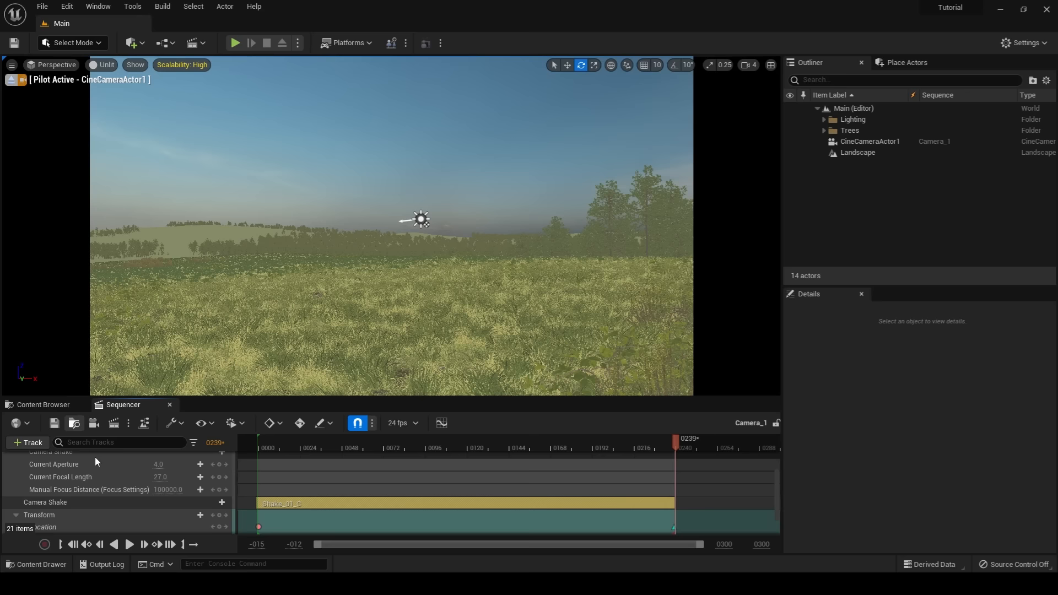
Step: Queue Camera_1 in Movie Render Queue and add Path Tracer and Anti-aliasing to its JPG config
{"action": "left_click", "coordinate": [114, 424]}
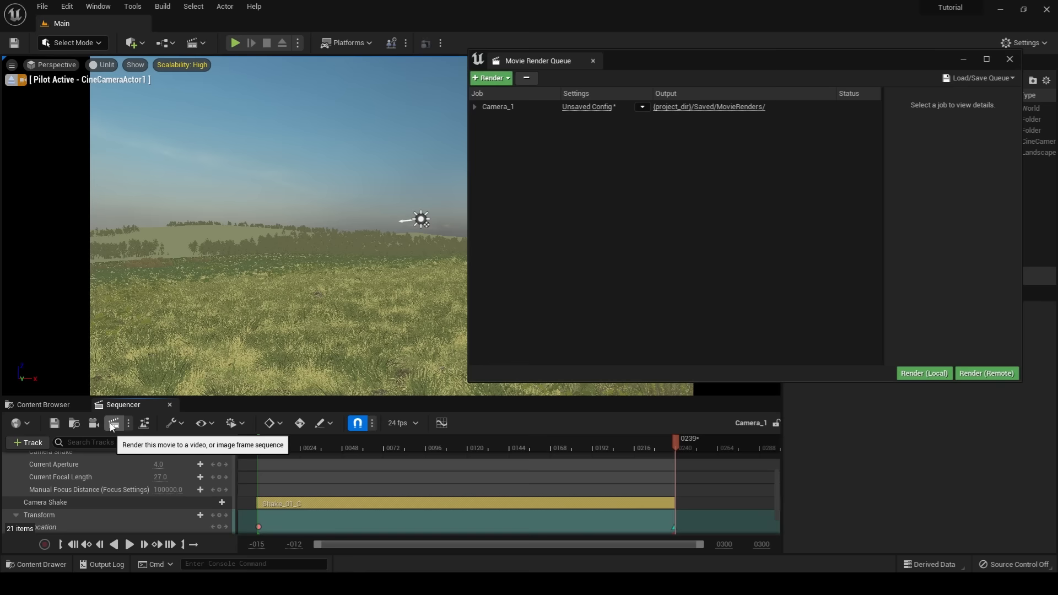
{"action": "left_click", "coordinate": [586, 106]}
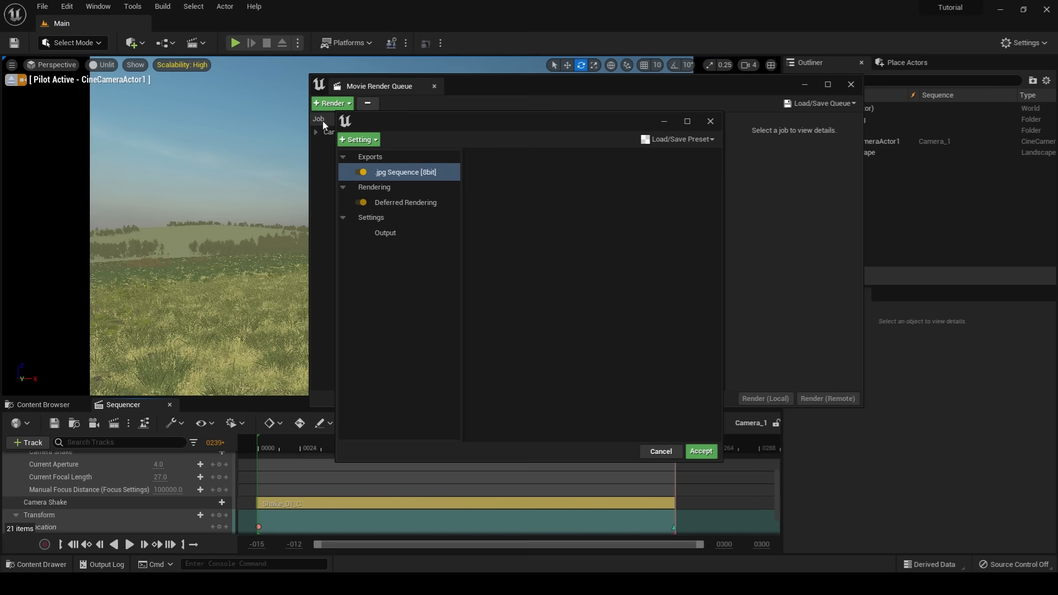
{"action": "left_click", "coordinate": [357, 139]}
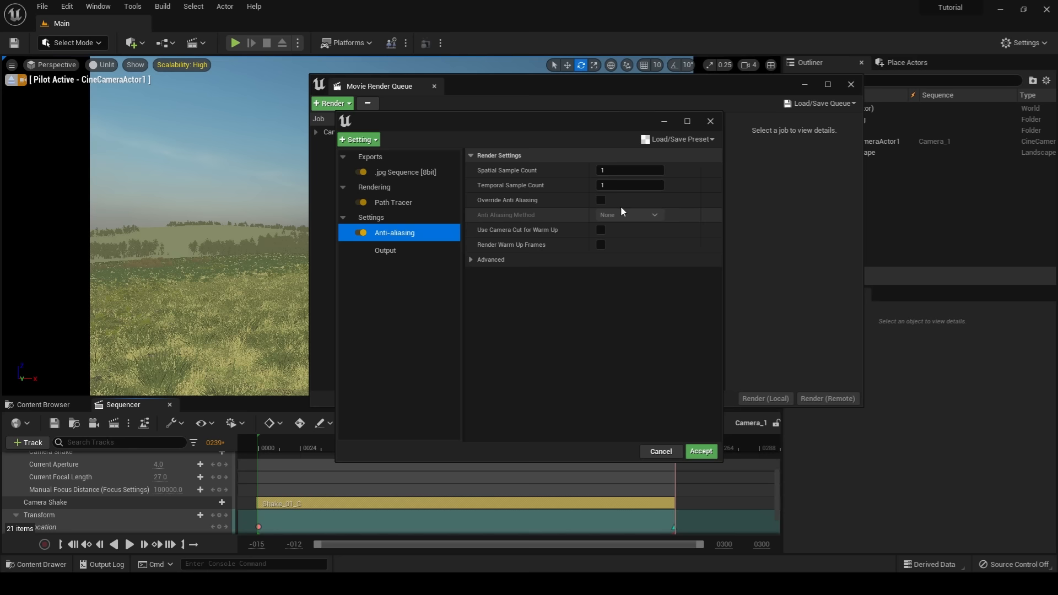
Step: Set anti-aliasing to 15 spatial and 50 temporal samples, override it, and add Game Overrides
{"action": "left_click", "coordinate": [700, 451]}
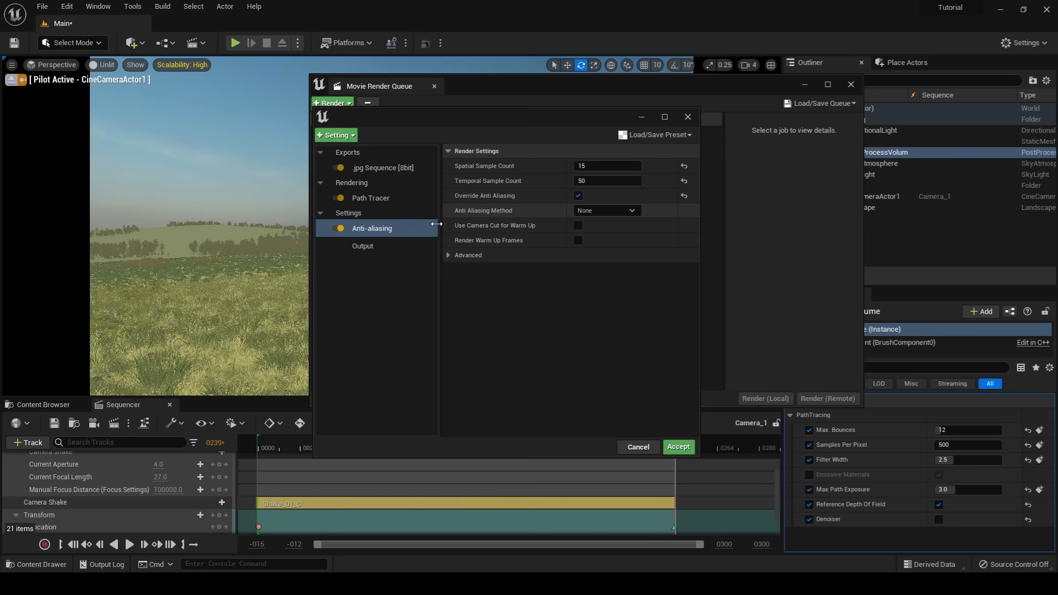
{"action": "left_click", "coordinate": [378, 246]}
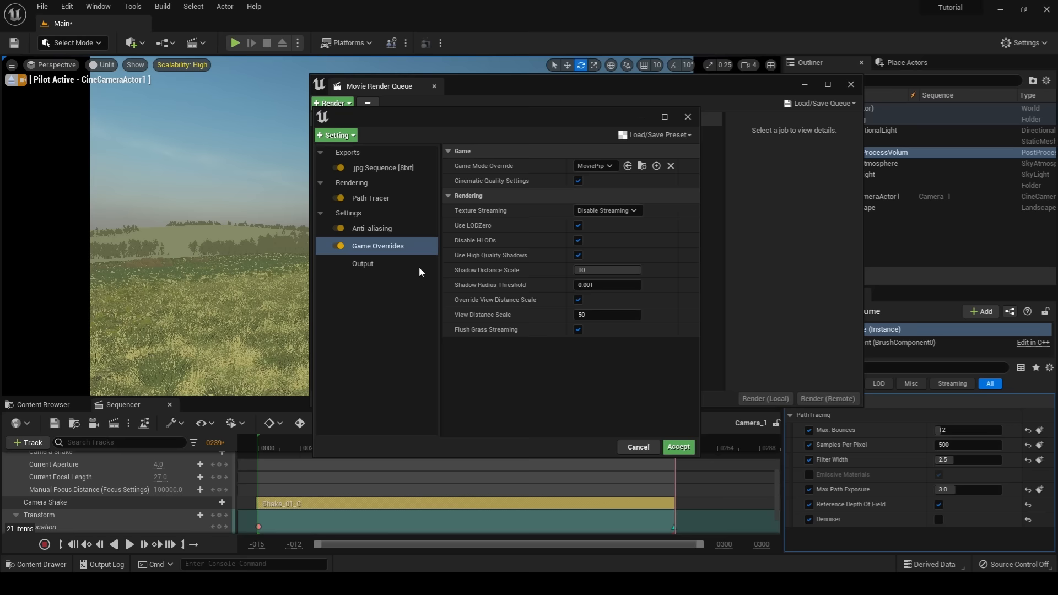
Step: Confirm the 1920×1080 output resolution in the Output settings
{"action": "left_click", "coordinate": [362, 263]}
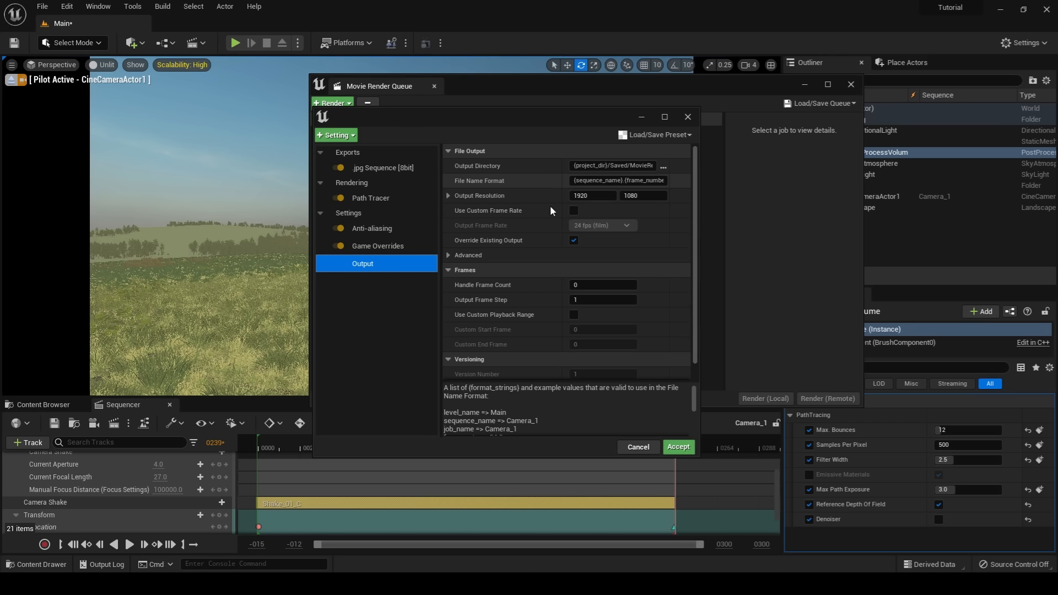
{"action": "mouse_move", "coordinate": [642, 217]}
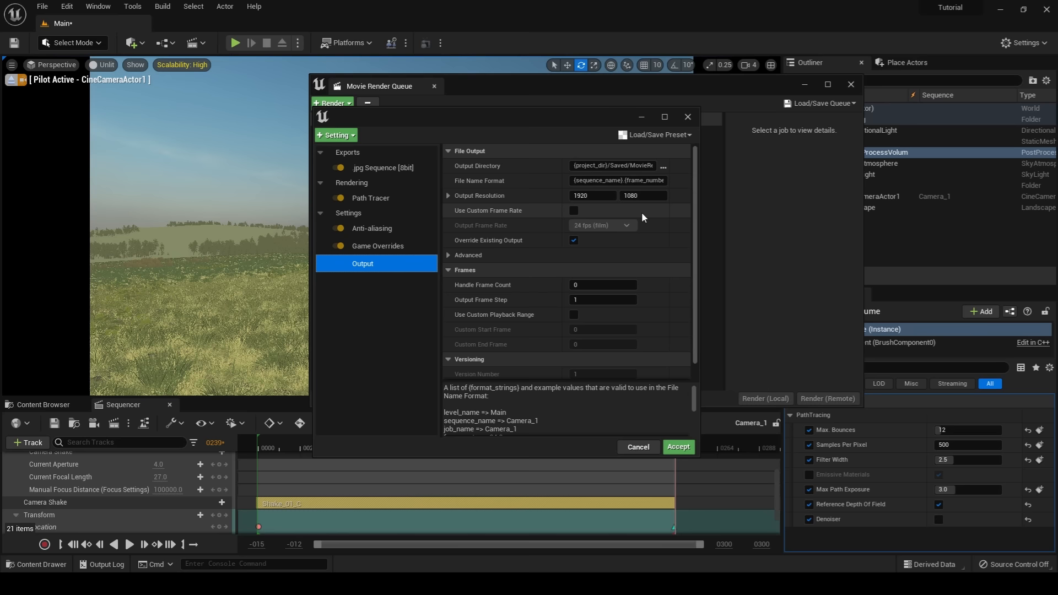
{"action": "scroll", "scroll_direction": "down", "scroll_amount": 3}
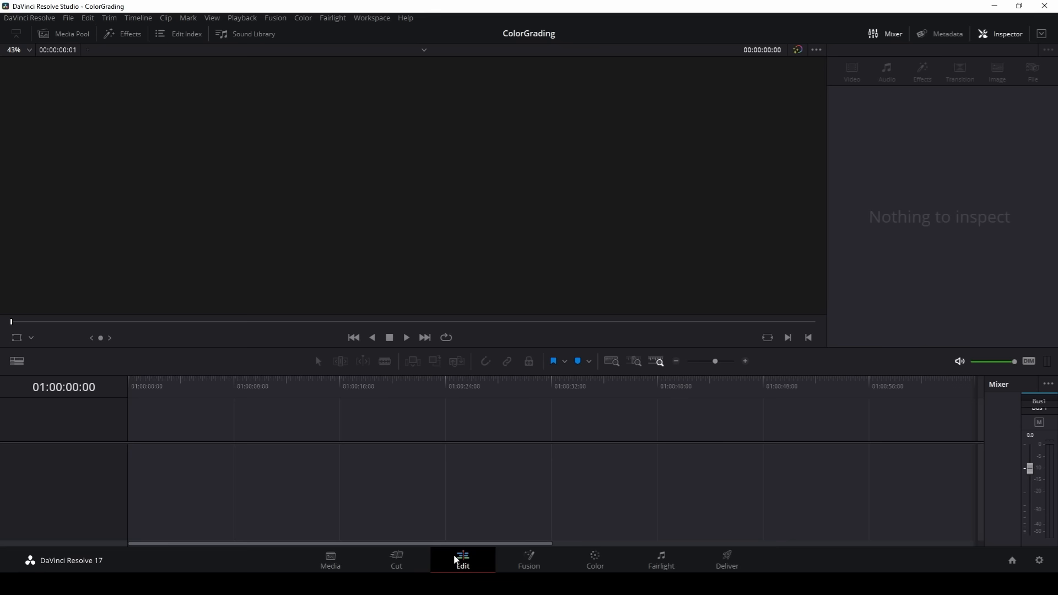
Step: Select the rendered grassland JPG sequence clip from the Media Pool
{"action": "left_click", "coordinate": [64, 34]}
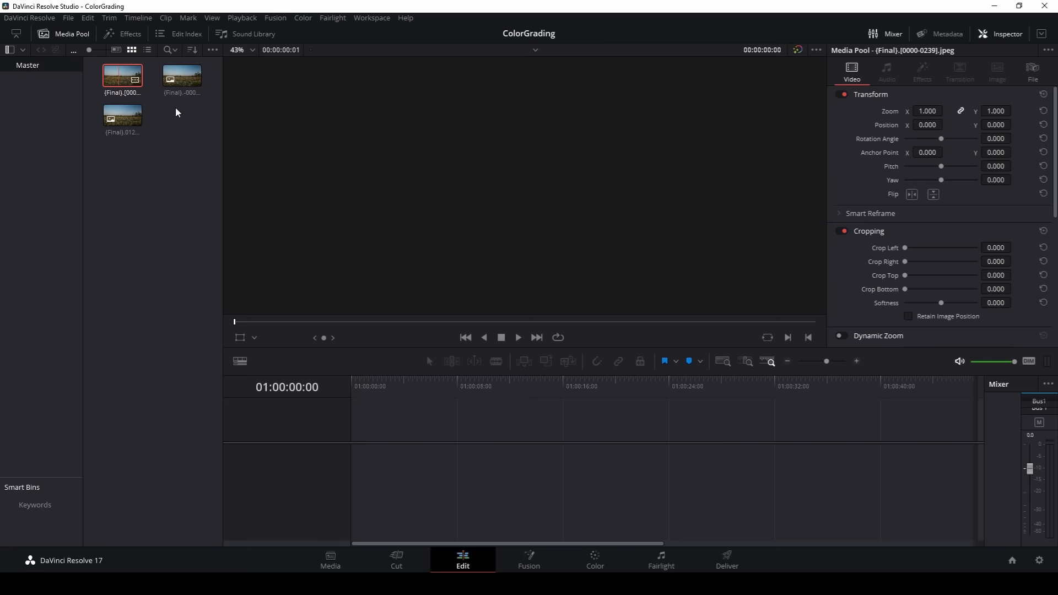
{"action": "left_click", "coordinate": [594, 559]}
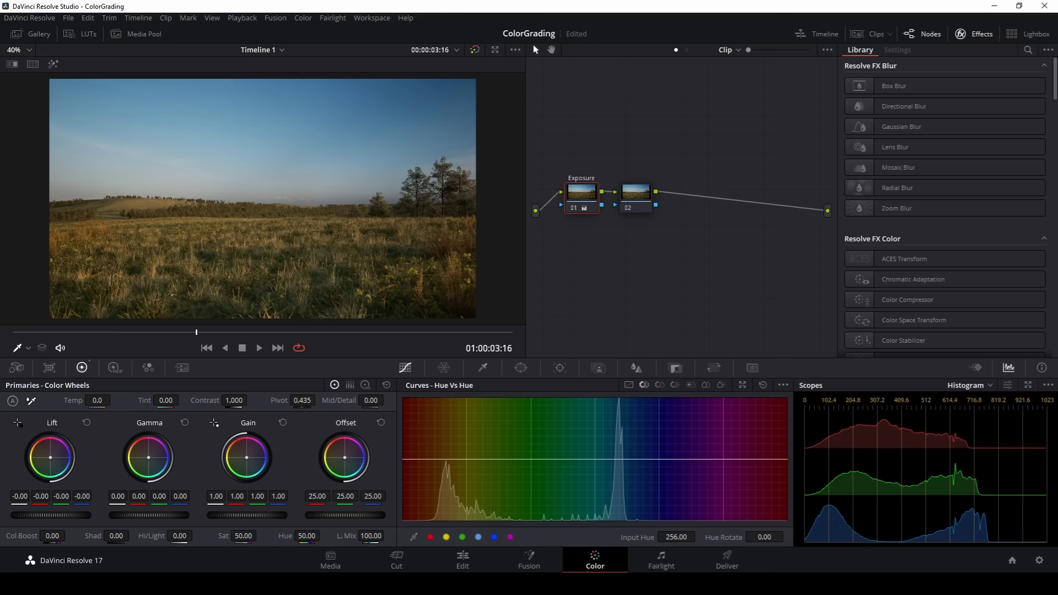
Step: Shift hues on the Colors node and append chromatic aberration removal and vignette nodes
{"action": "left_click", "coordinate": [633, 192]}
{"action": "type", "text": "chrom"}
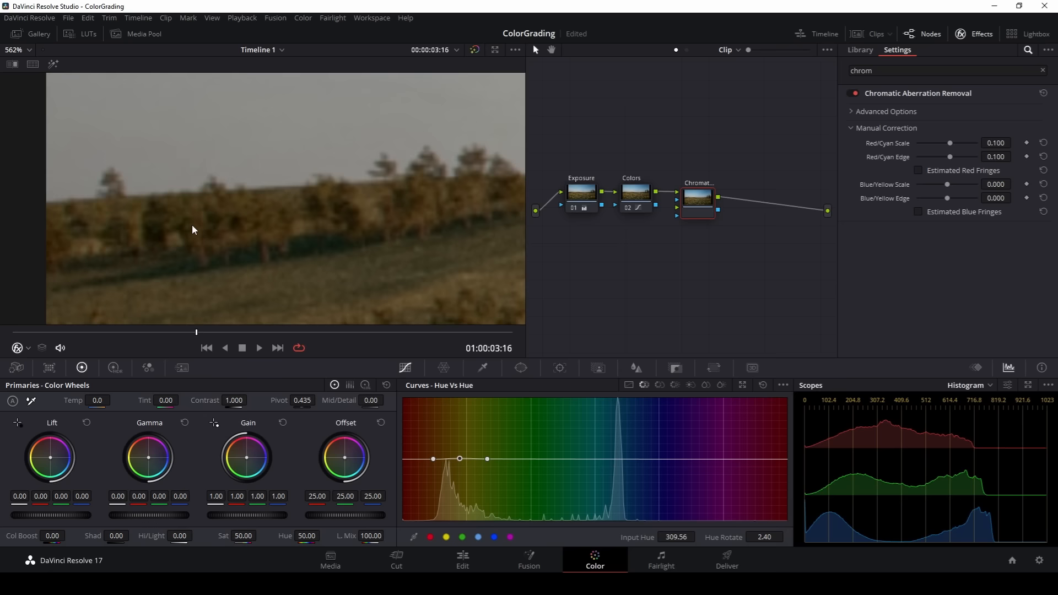
{"action": "left_click", "coordinate": [762, 202]}
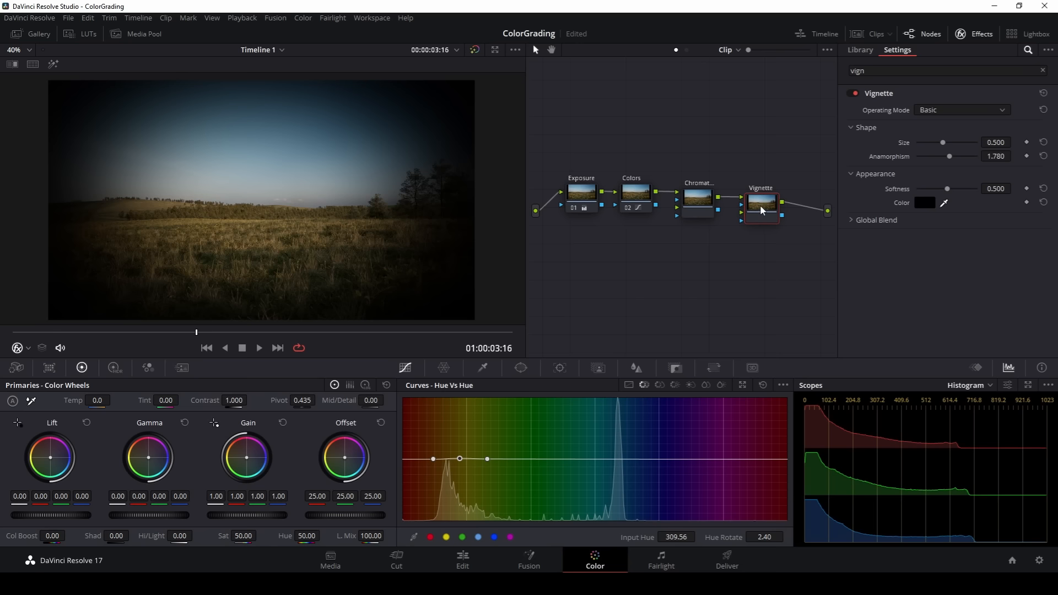